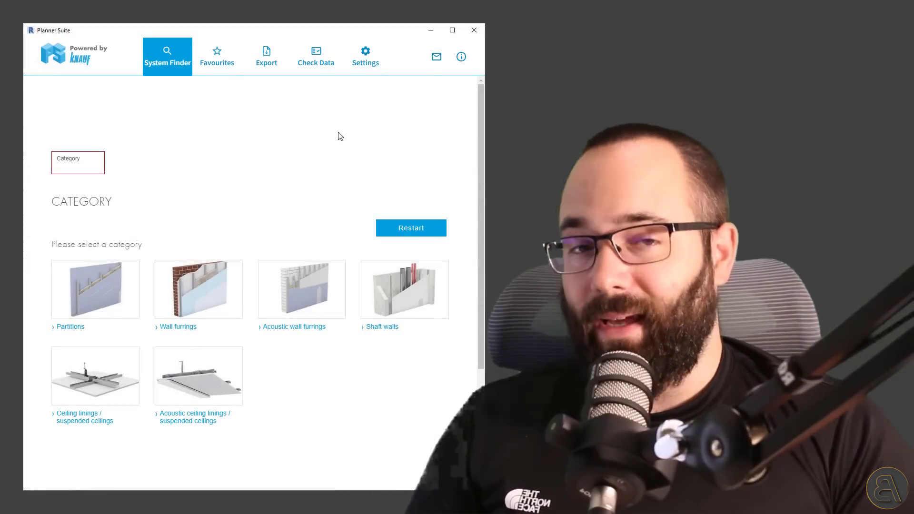
- Step through the Export and Check Data pages, which show no specifications or products to sync
click(266, 55)
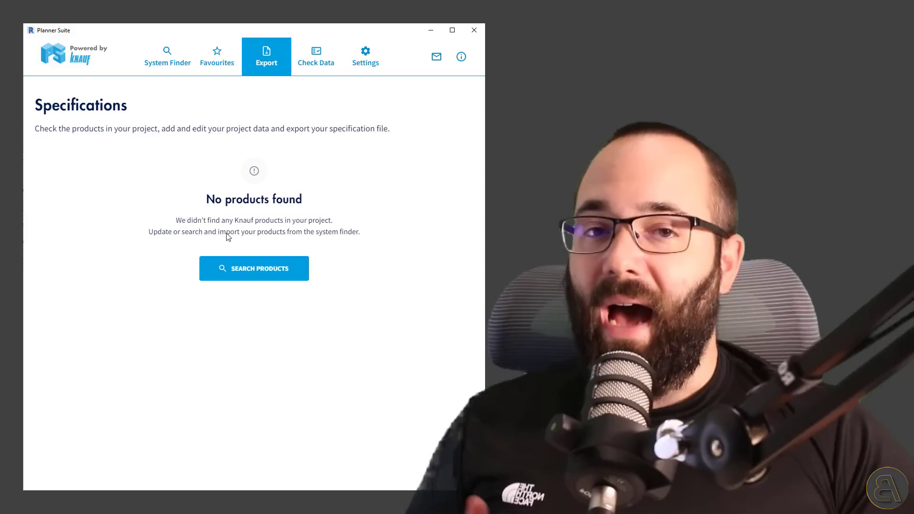
click(316, 56)
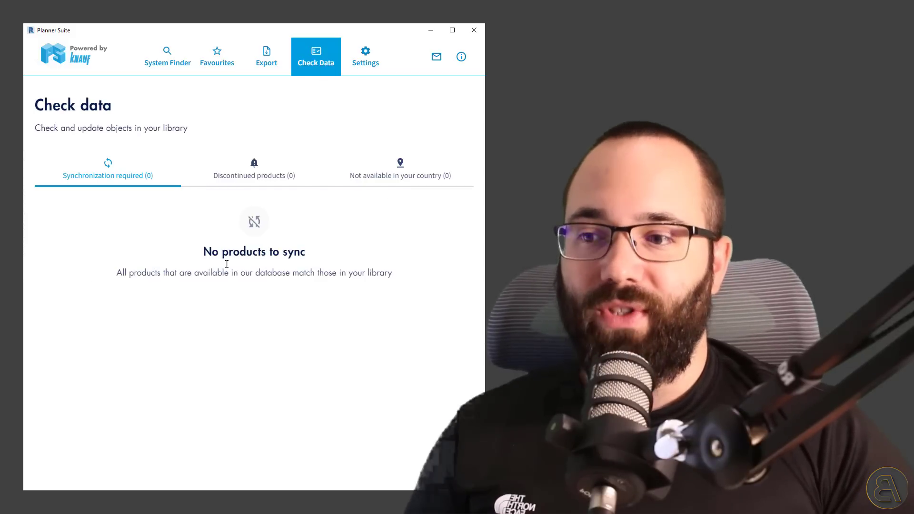
mouse_move(262, 215)
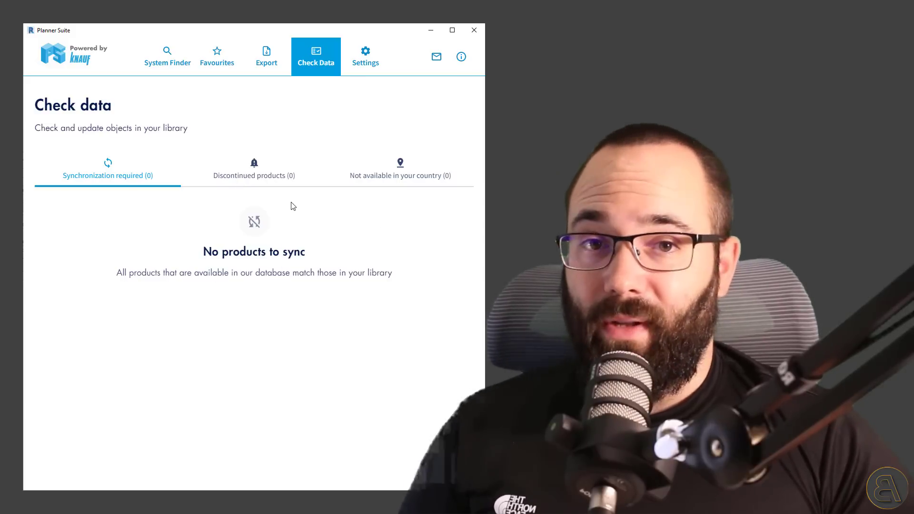
click(365, 56)
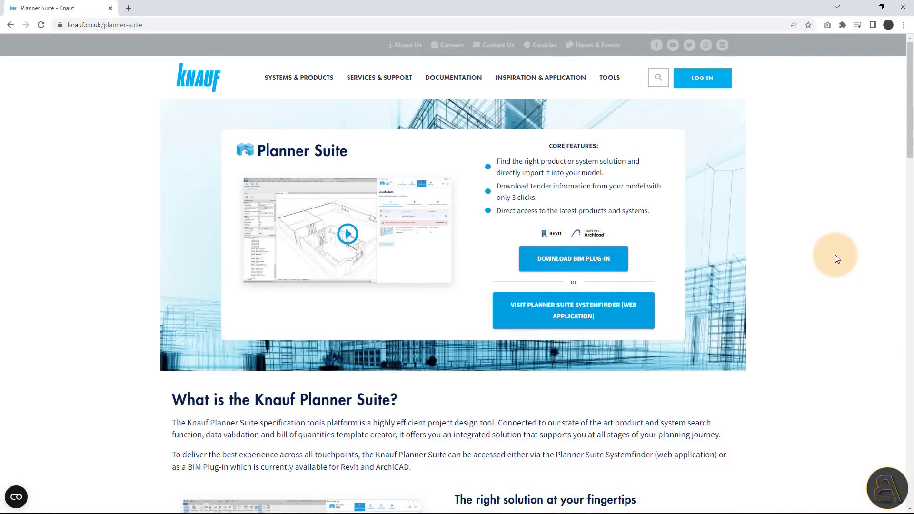
mouse_move(620, 244)
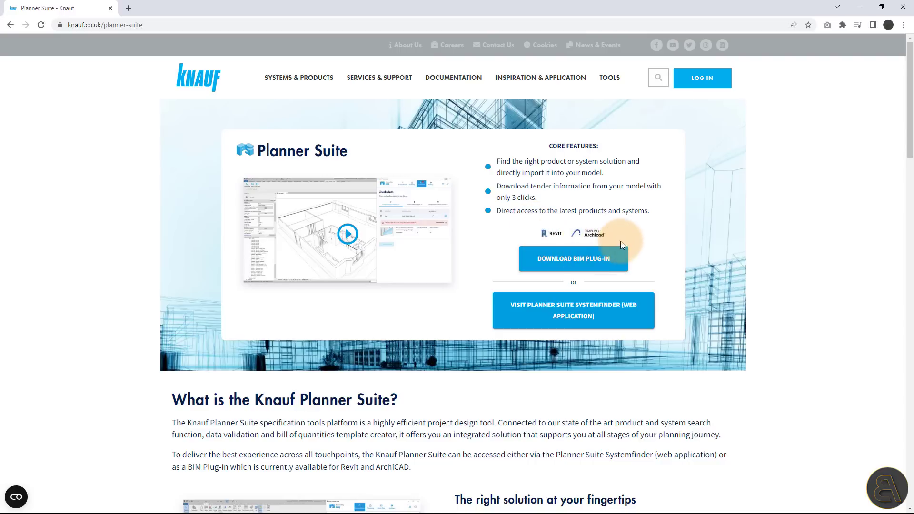
mouse_move(538, 326)
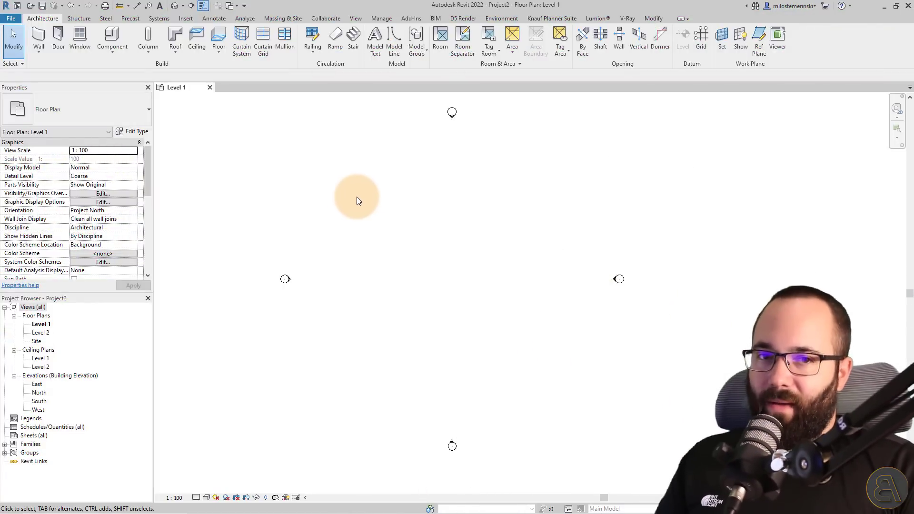
mouse_move(391, 178)
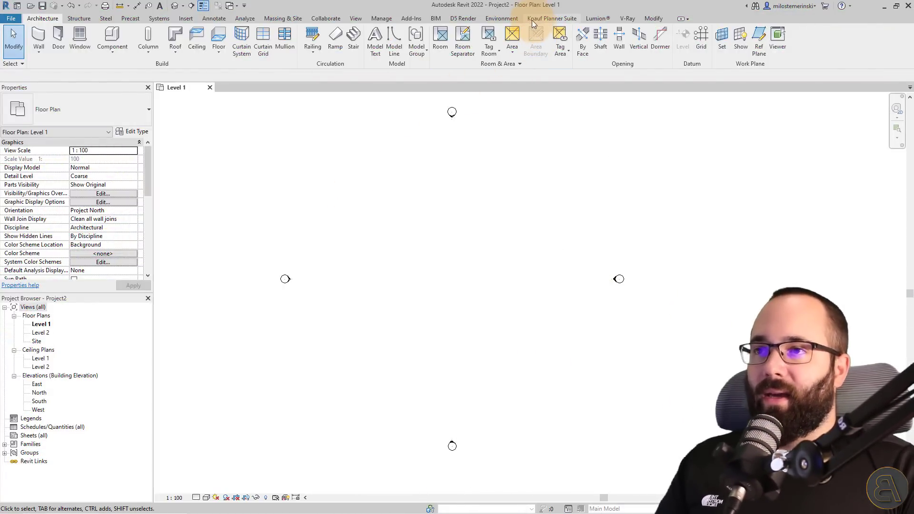
- Show the Knauf Planner Suite add-in tools: Systemfinder, Export and Check data
click(550, 18)
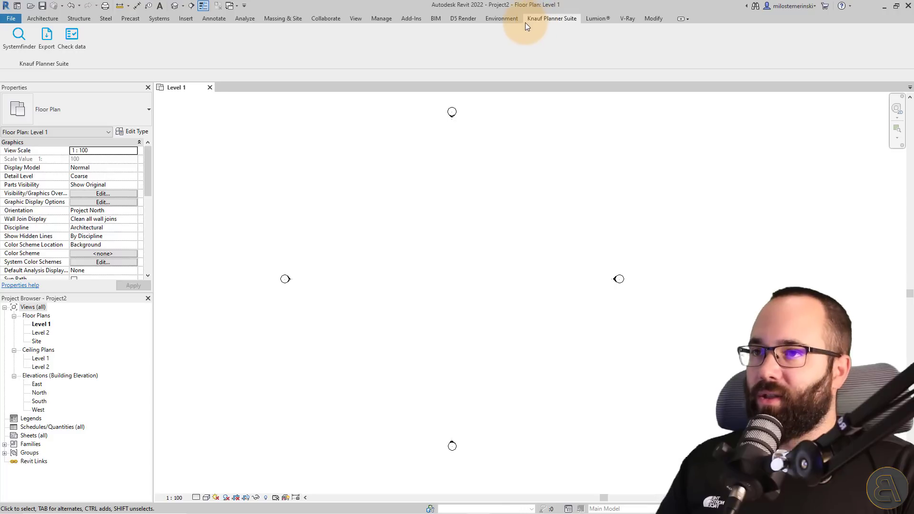
mouse_move(565, 29)
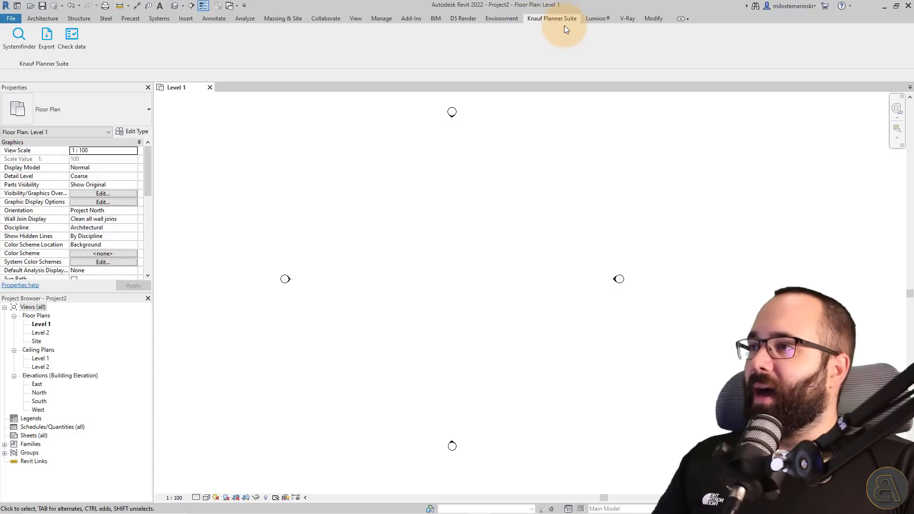
mouse_move(19, 38)
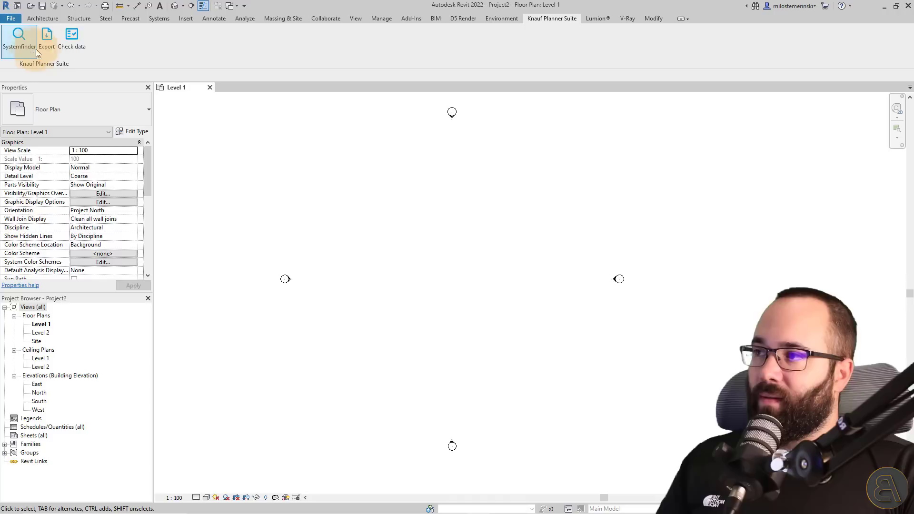
mouse_move(19, 41)
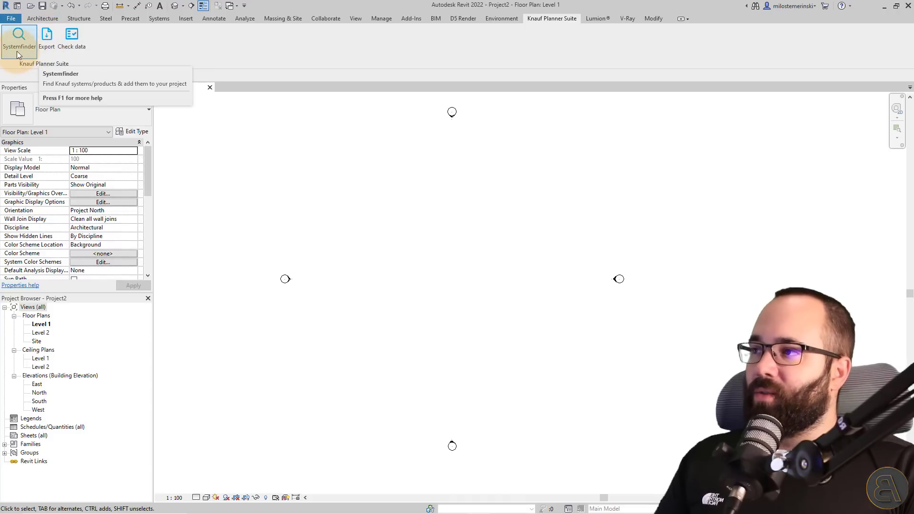
- Launch Systemfinder and view the empty Favourites, Export and Check Data pages
click(19, 38)
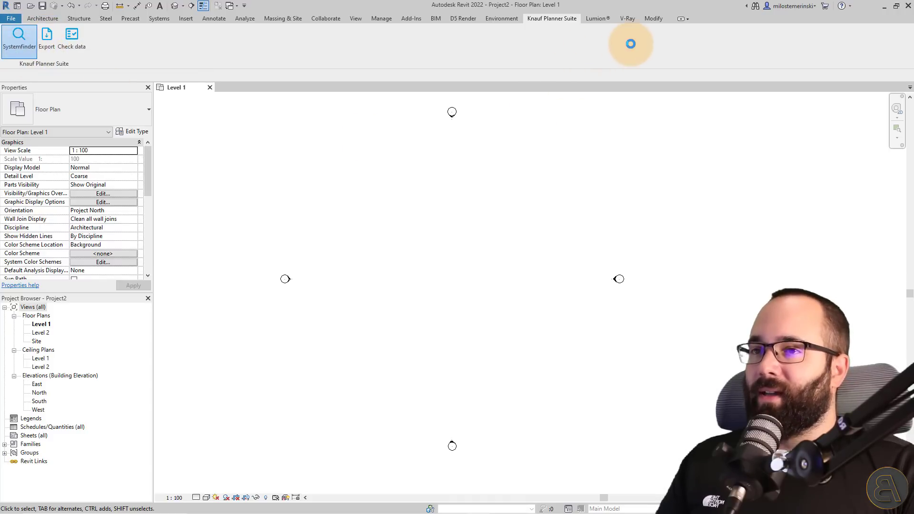
click(20, 38)
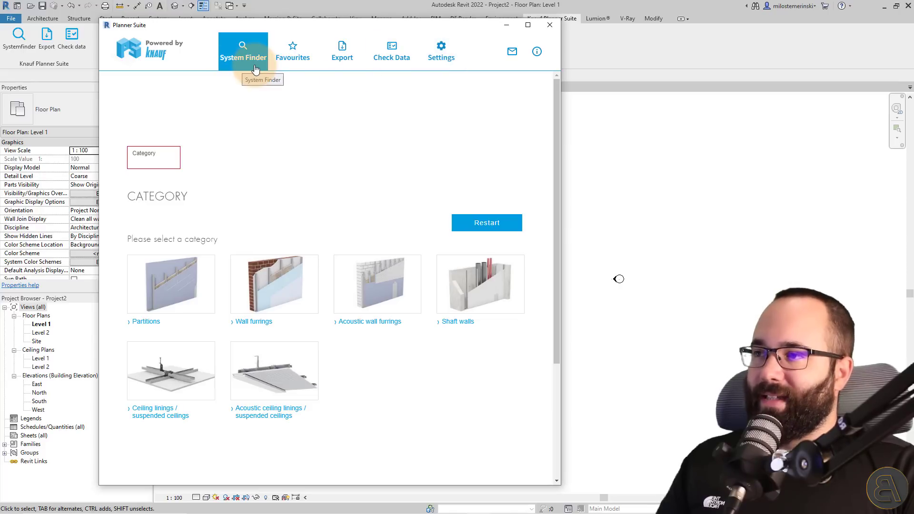
mouse_move(170, 291)
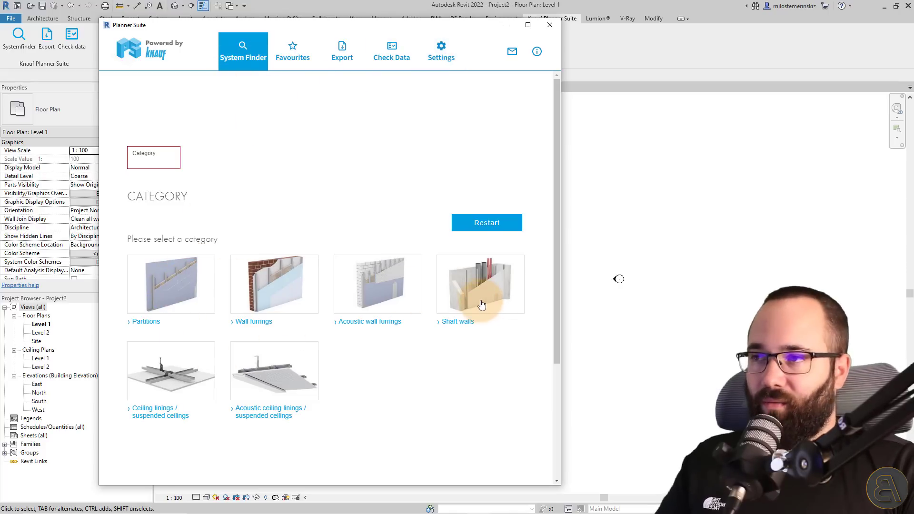
click(292, 50)
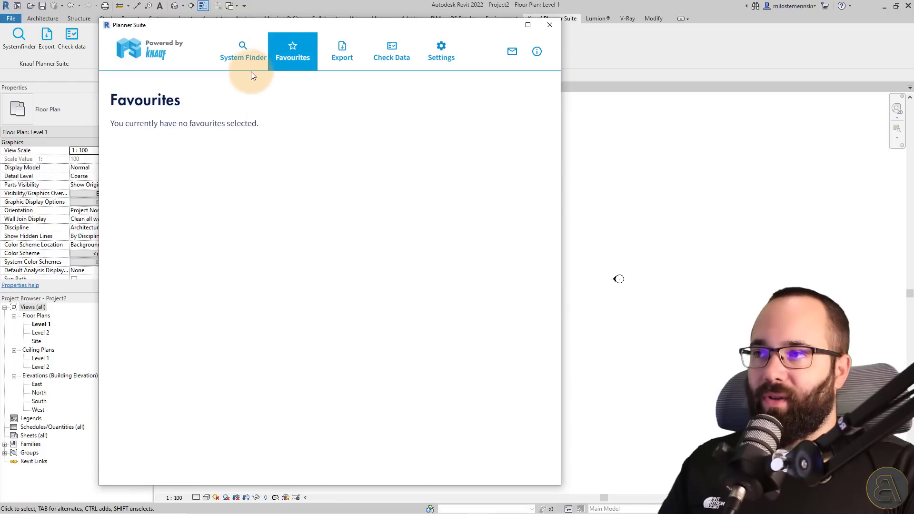
click(342, 52)
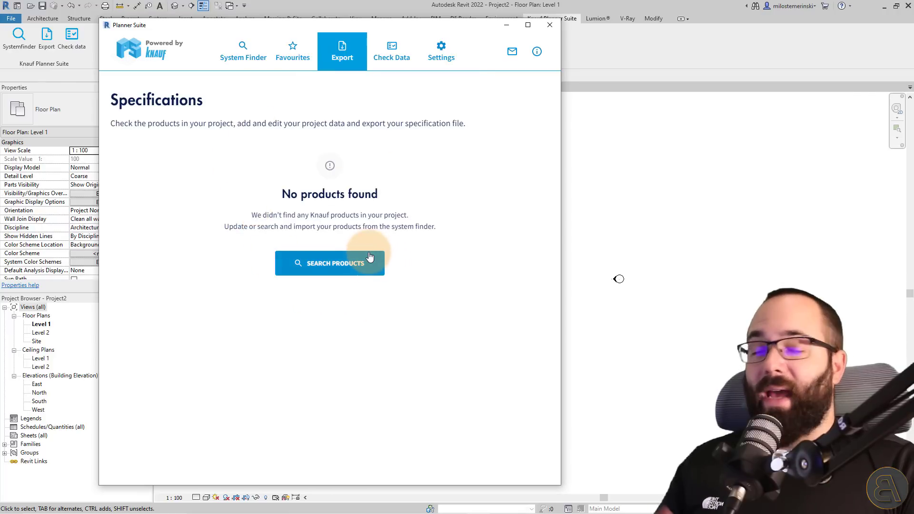
mouse_move(383, 137)
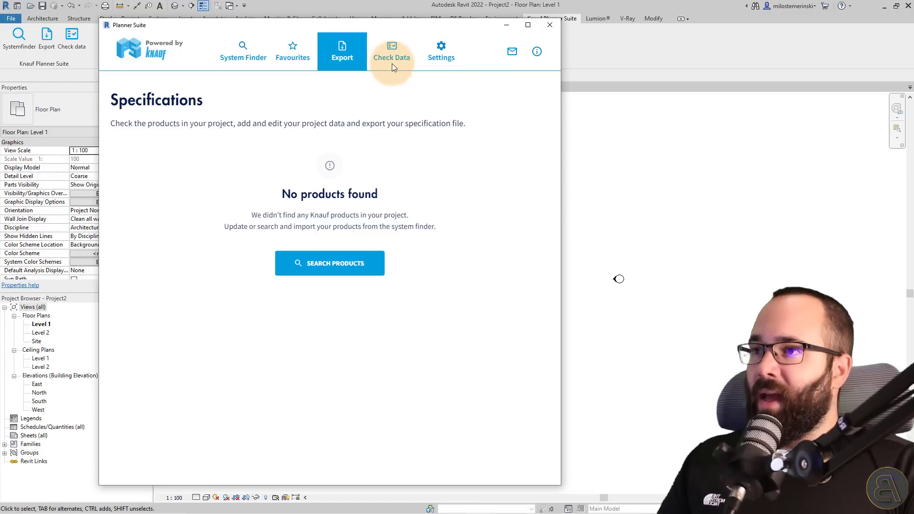
click(391, 51)
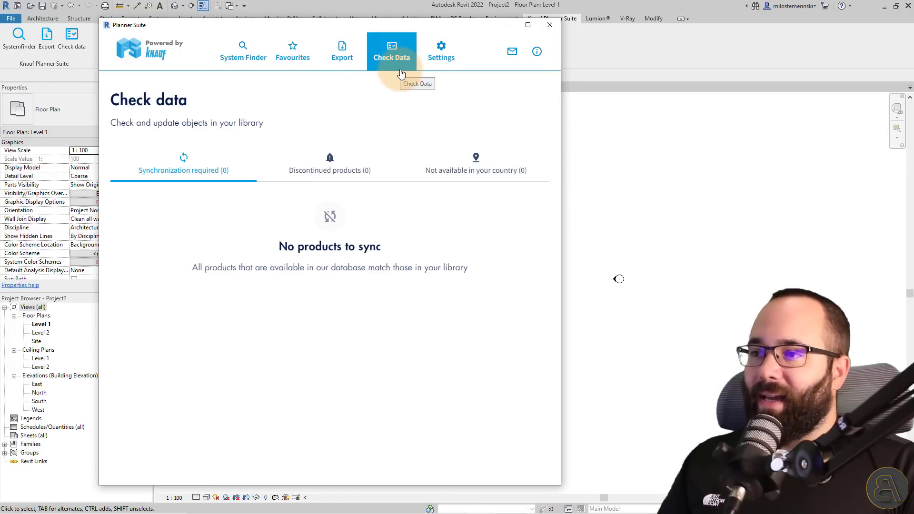
mouse_move(286, 288)
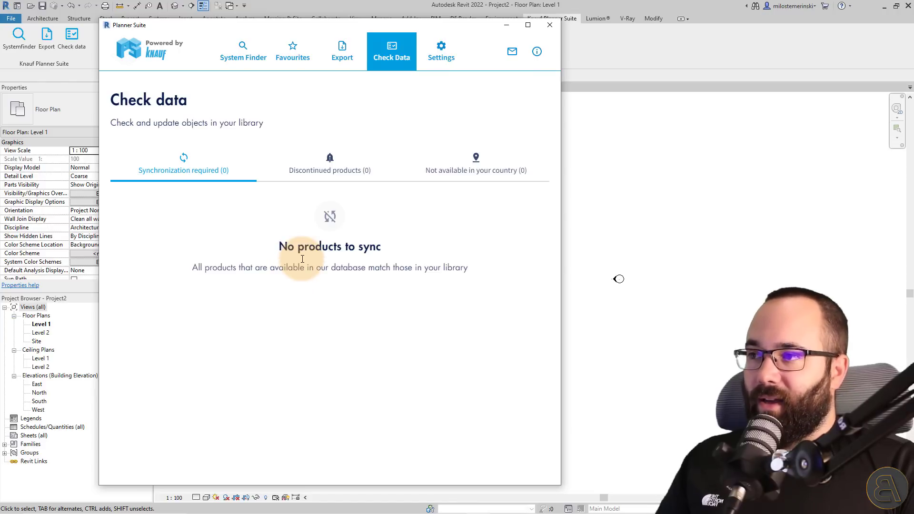
mouse_move(511, 255)
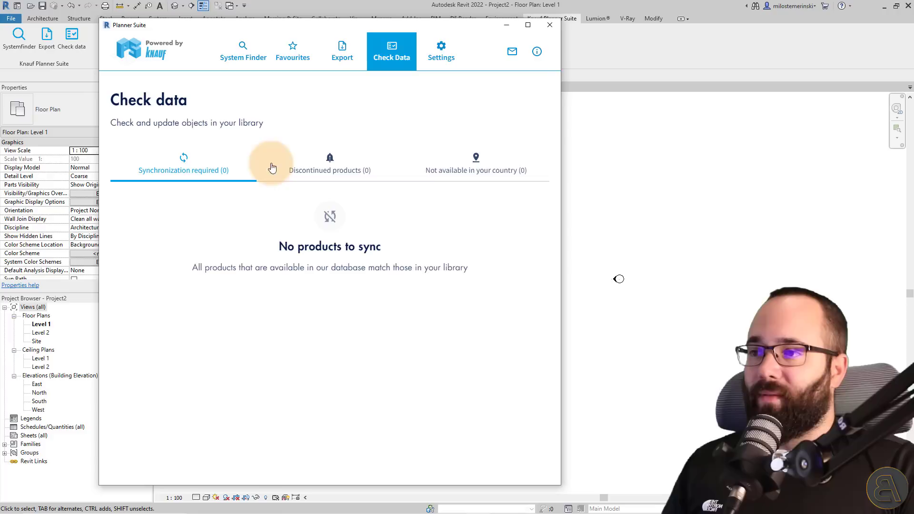
mouse_move(334, 263)
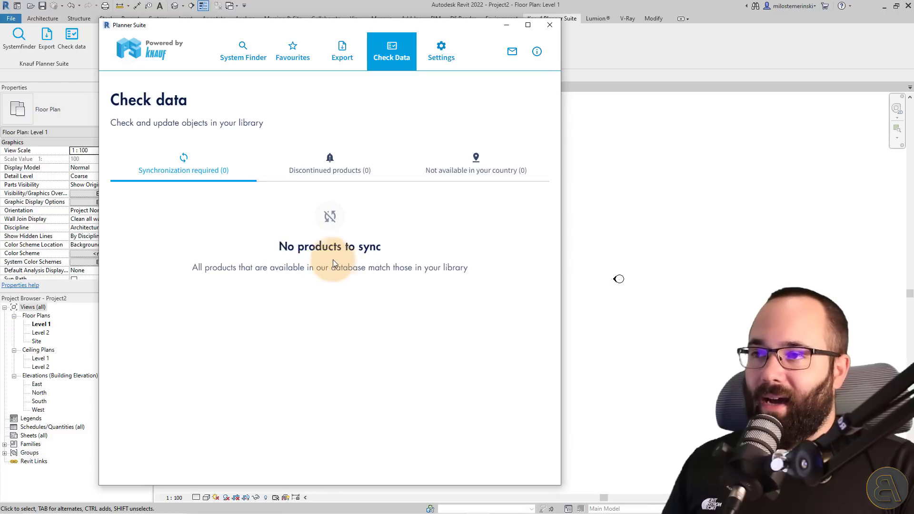
mouse_move(368, 200)
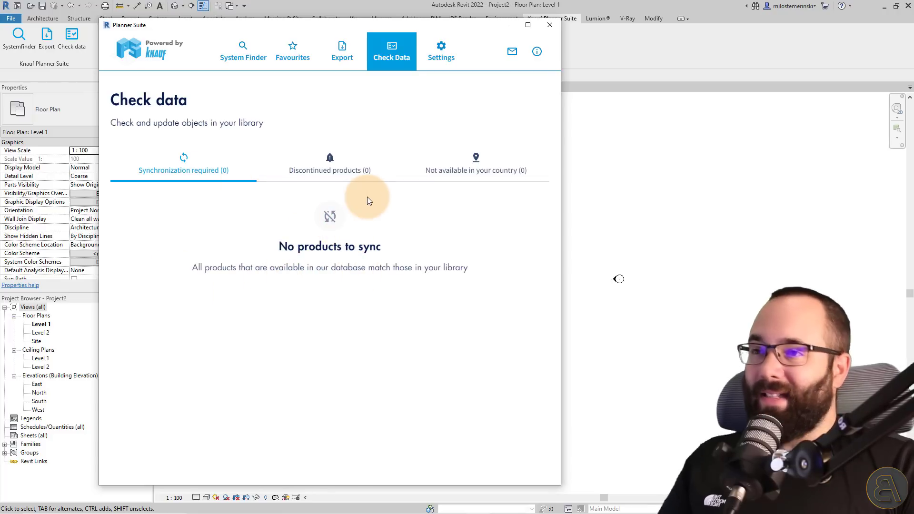
- Set the project location to United Kingdom under Settings > Localisation and return to the System Finder
click(441, 51)
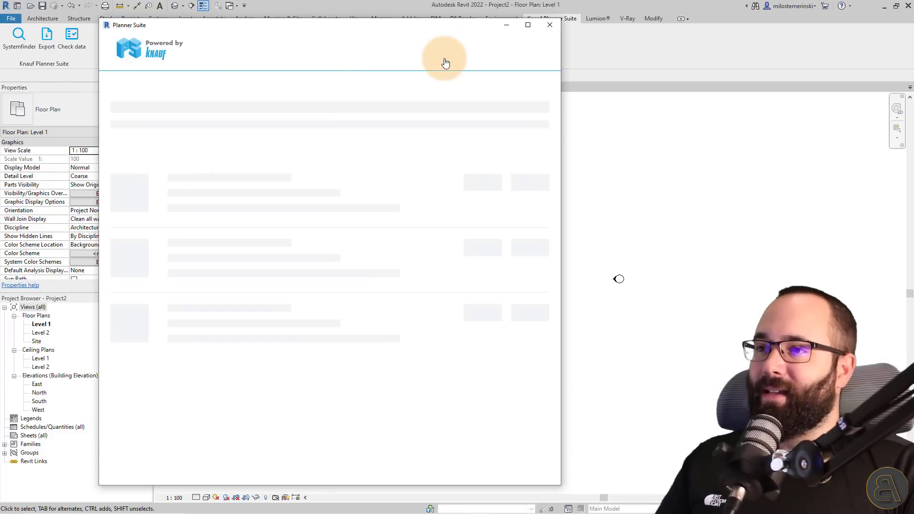
click(441, 50)
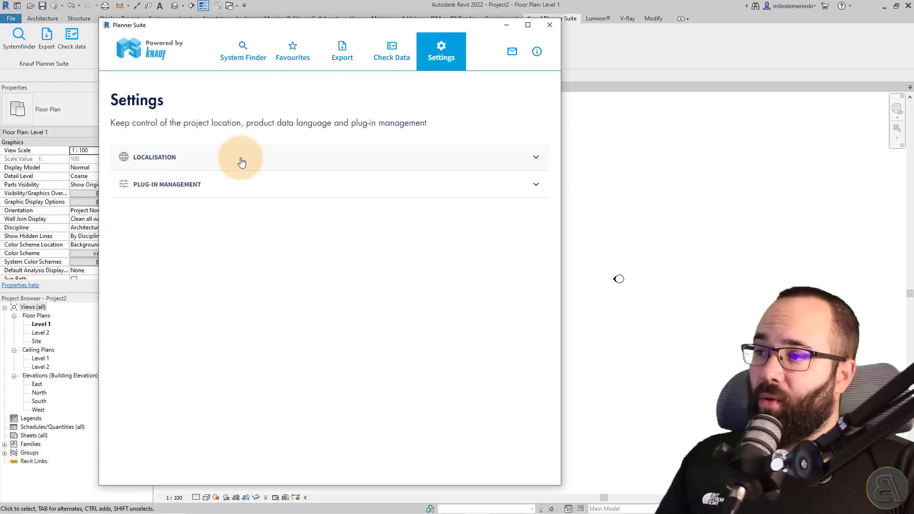
click(155, 157)
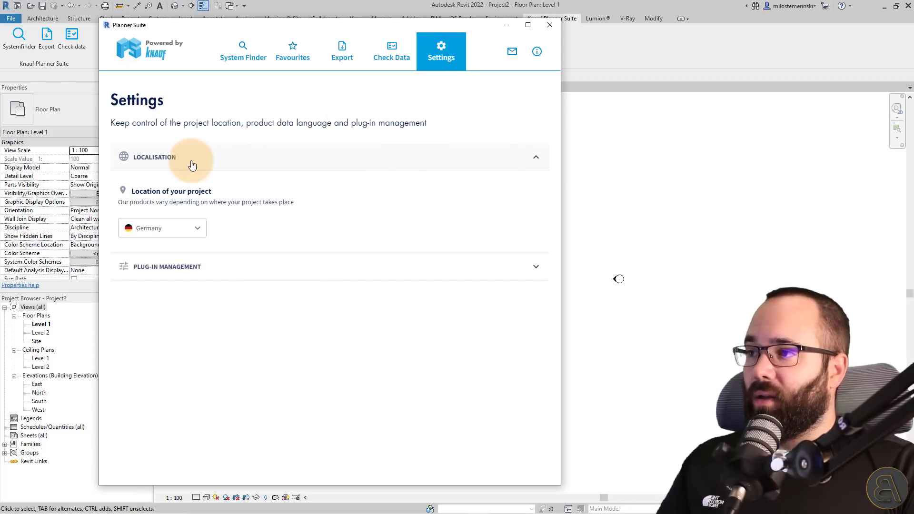
mouse_move(192, 165)
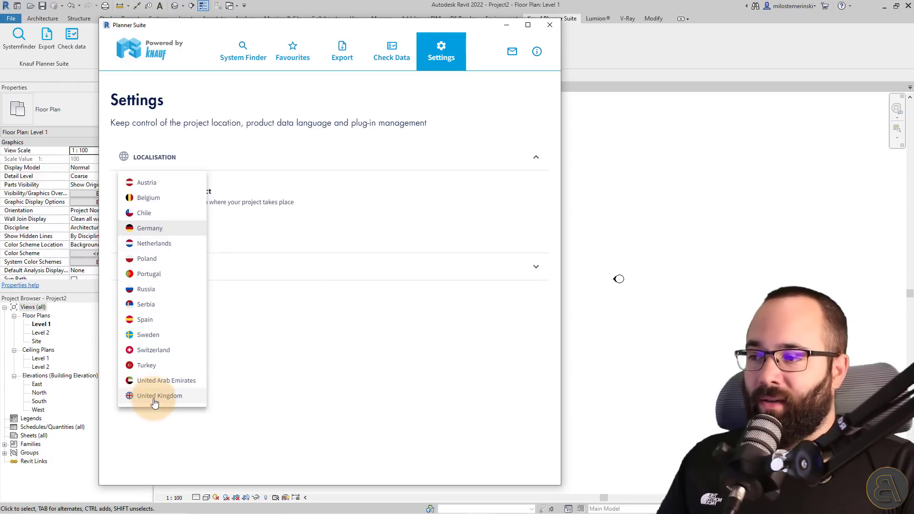
click(159, 395)
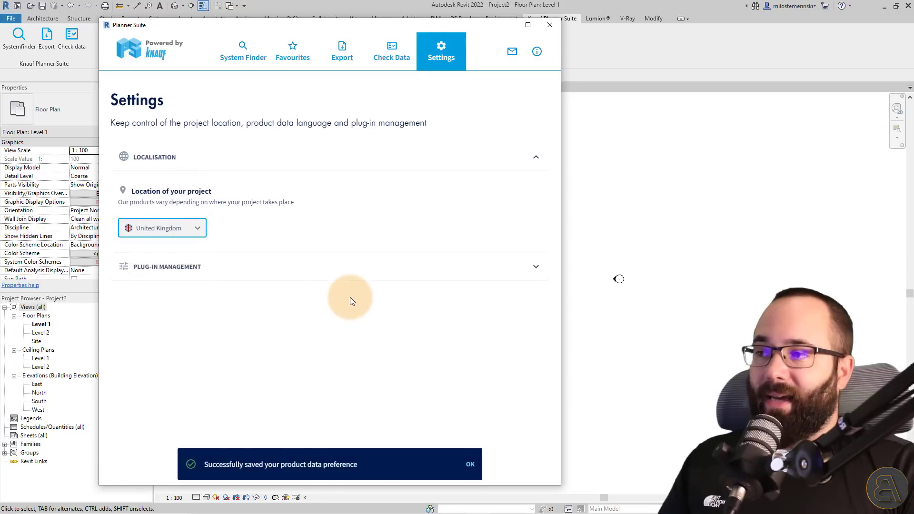
mouse_move(308, 135)
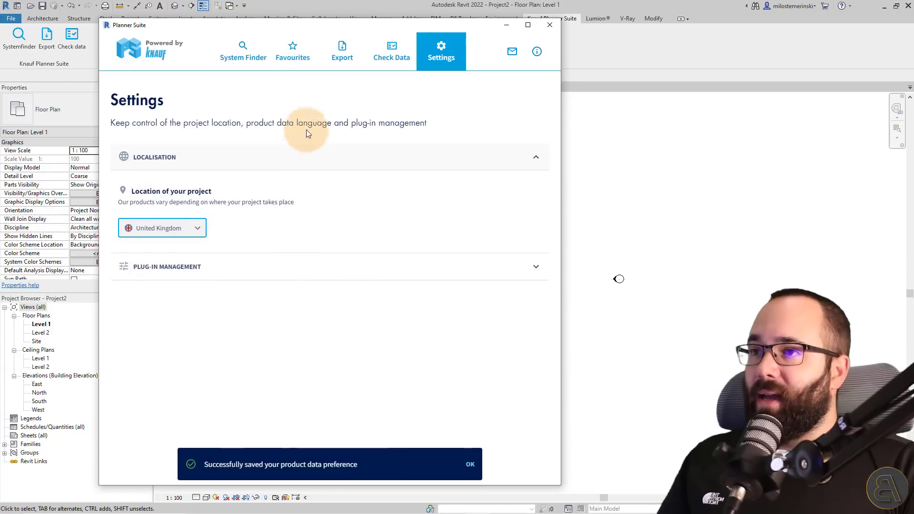
click(243, 51)
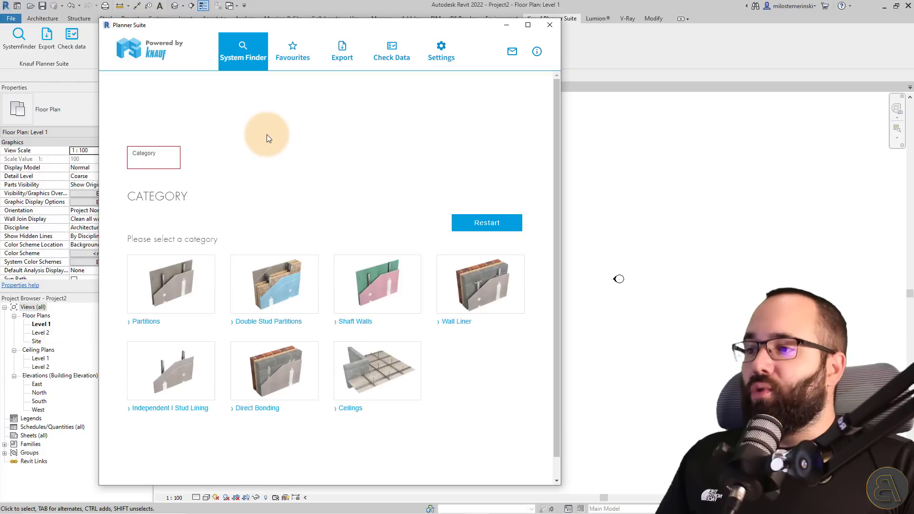
mouse_move(261, 292)
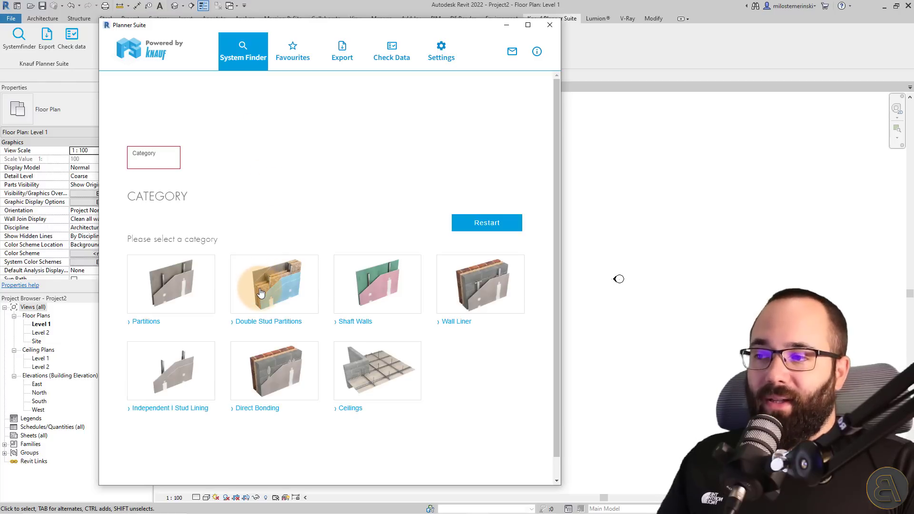
- Choose the Double Stud Partitions category and require EI120 fire resistance
click(273, 283)
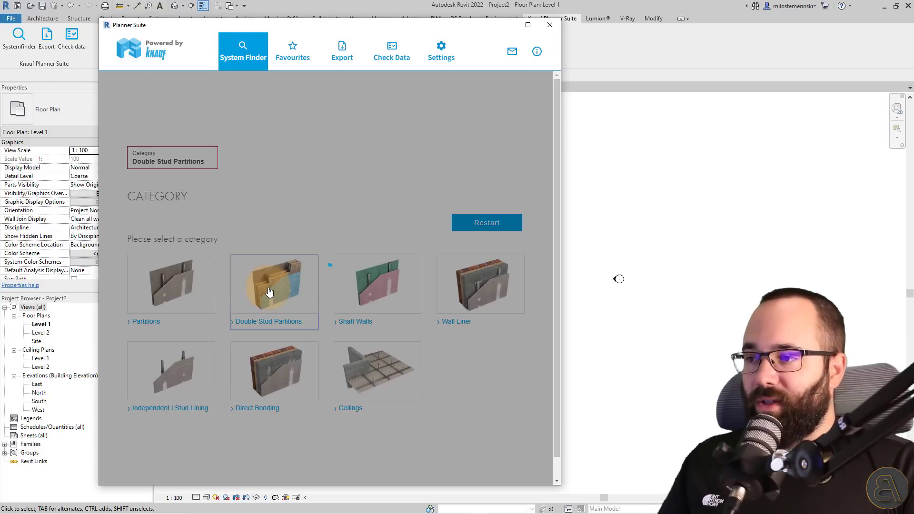
click(269, 291)
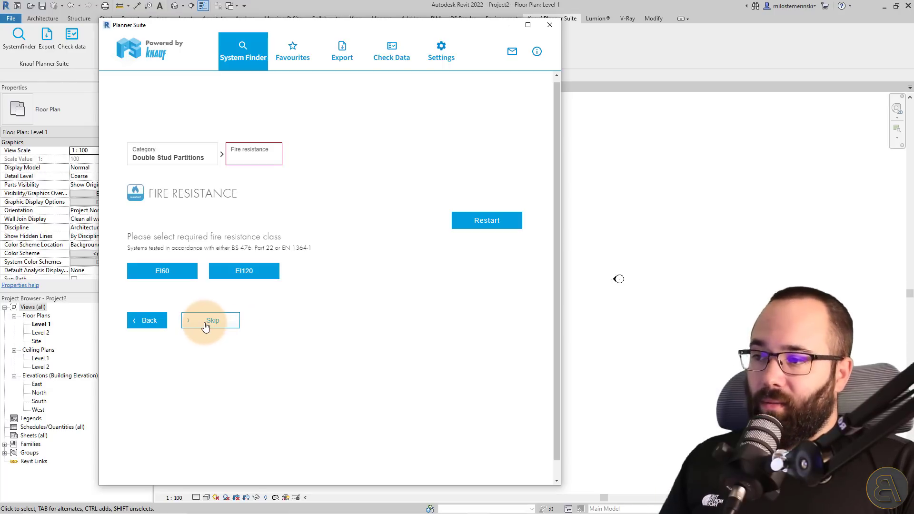
click(244, 270)
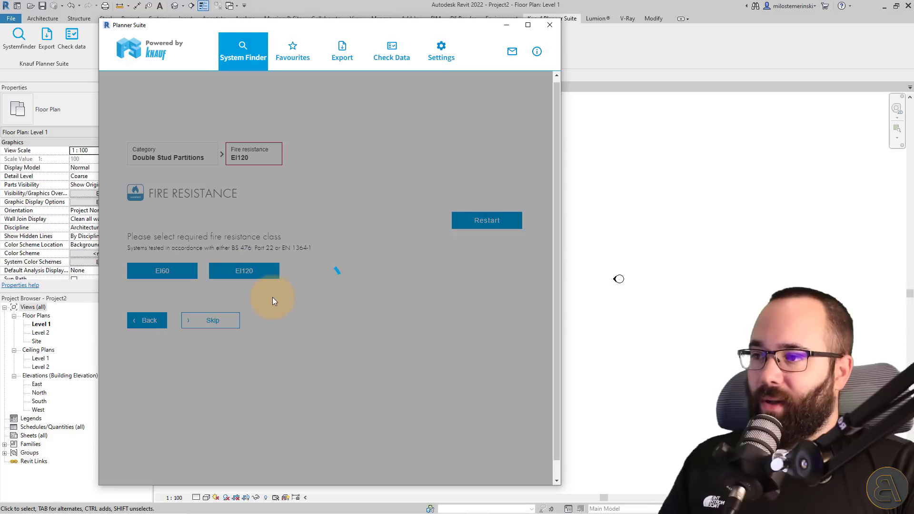
- Enter 64 dB sound insulation and a 2400 mm partition height
click(244, 270)
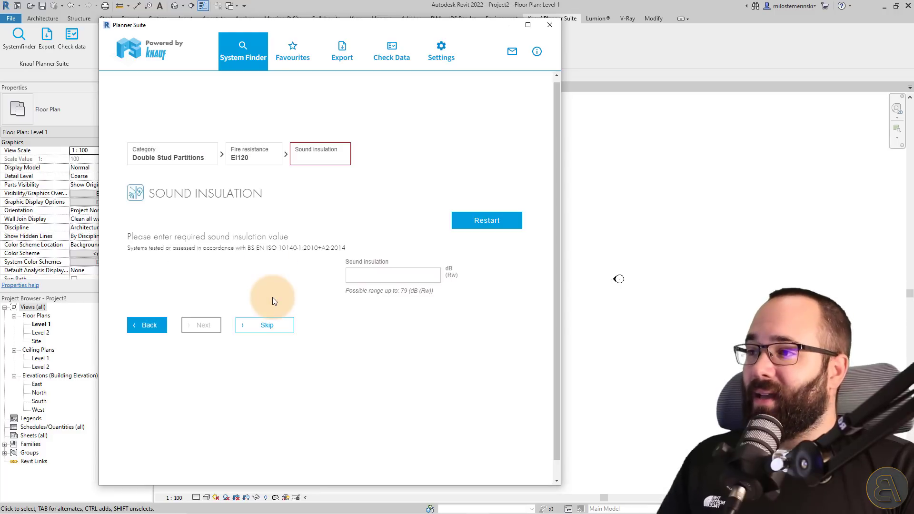
mouse_move(247, 211)
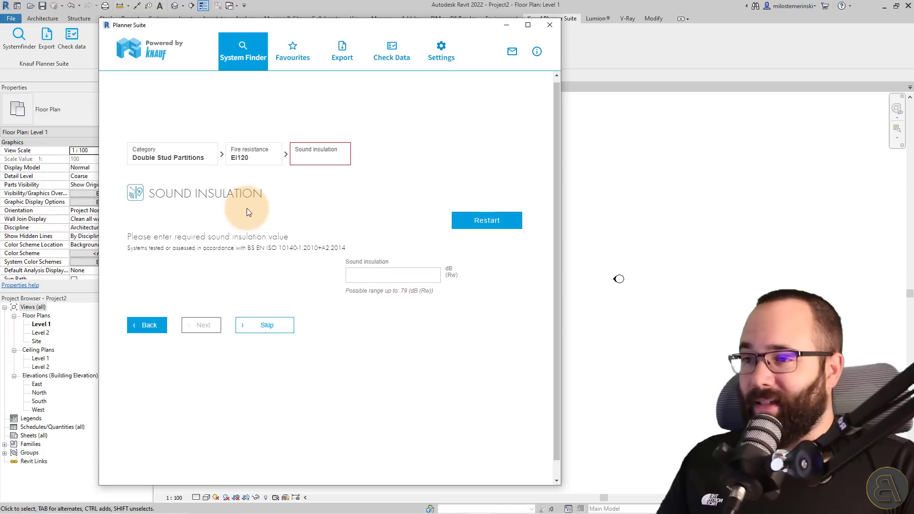
mouse_move(217, 252)
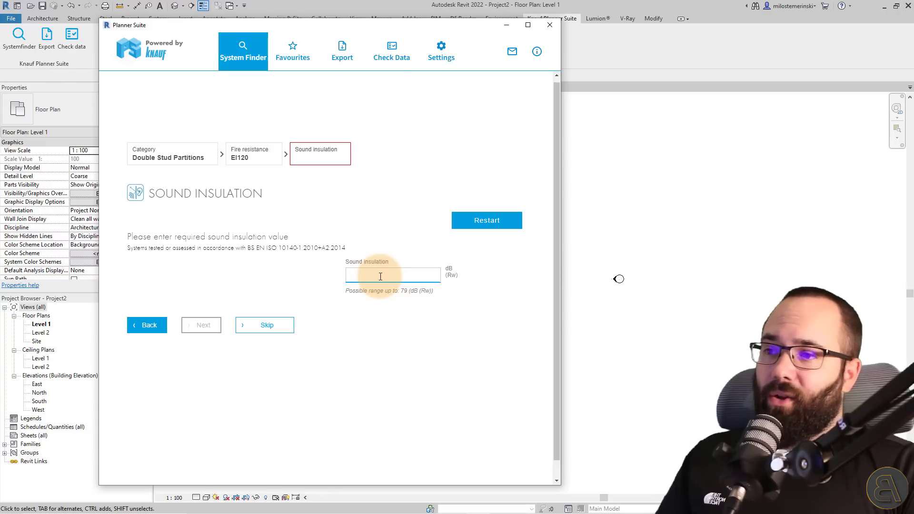
text(64)
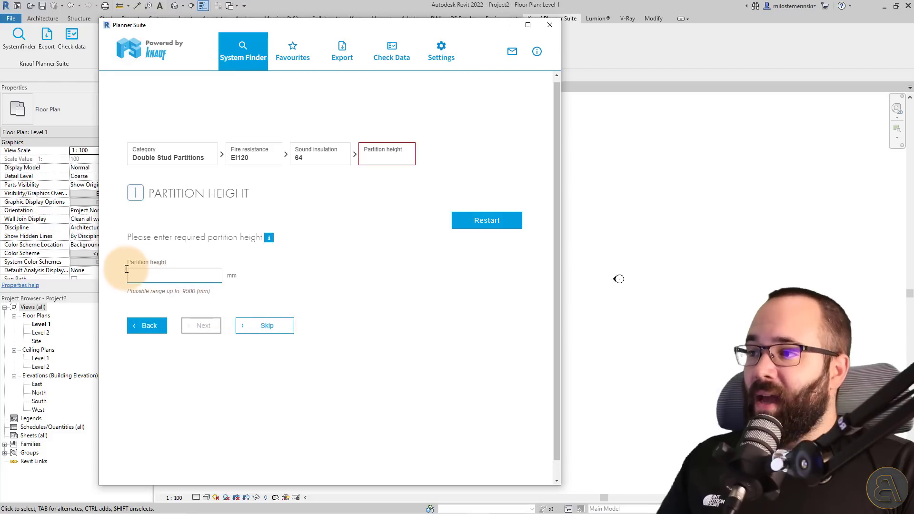
click(173, 276)
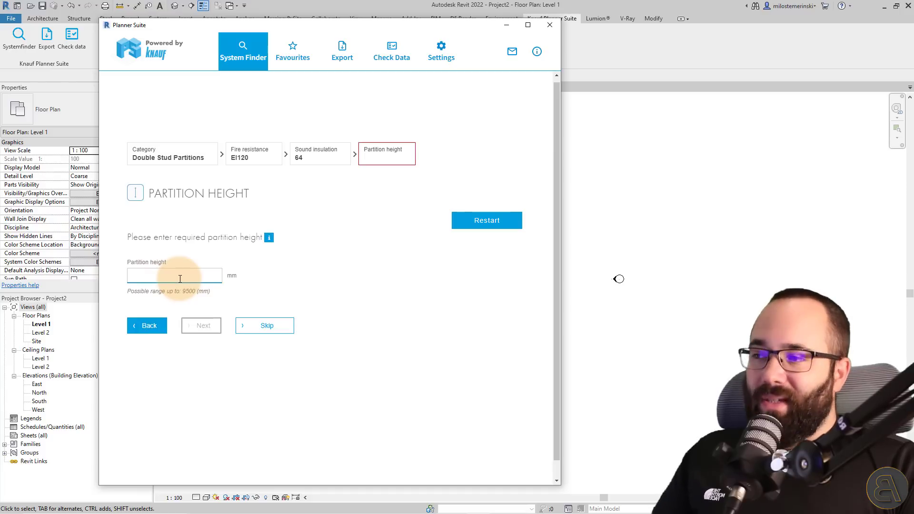
text(2400)
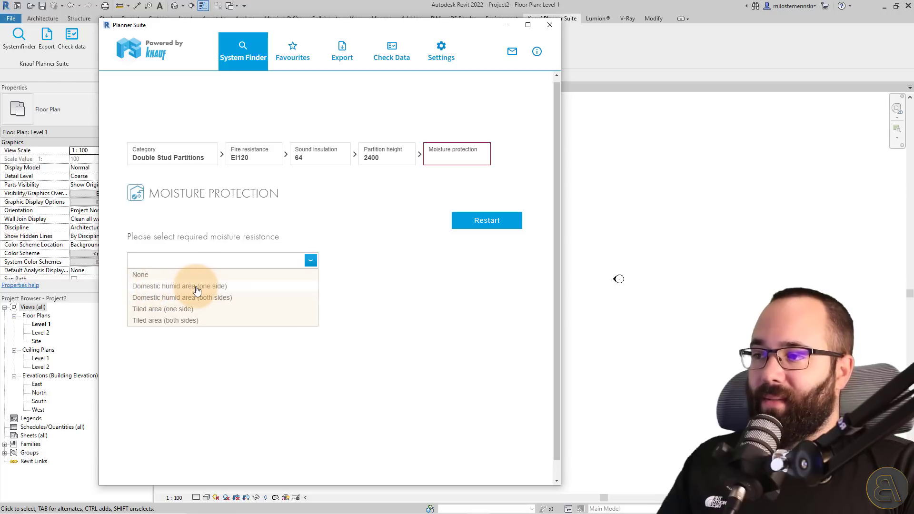
mouse_move(219, 285)
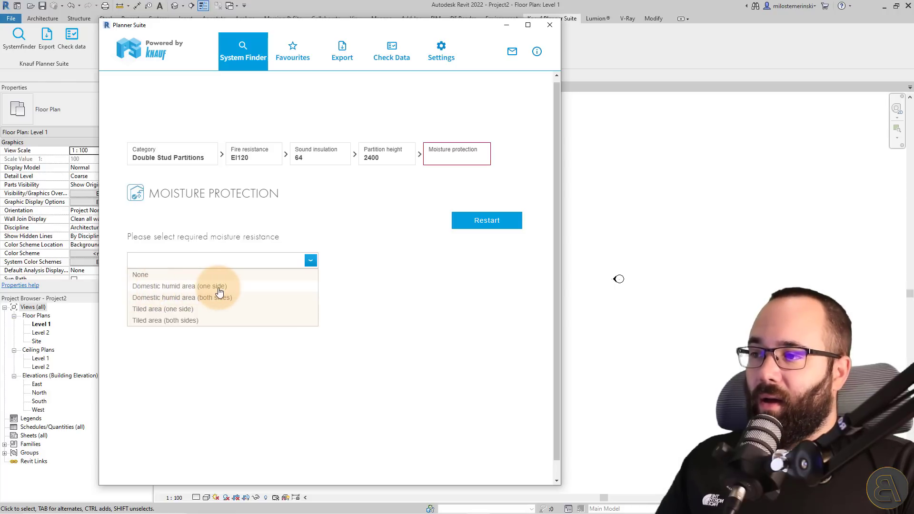
- Require Domestic humid area (one side) moisture protection and 185 mm system width, then view matching systems
click(164, 286)
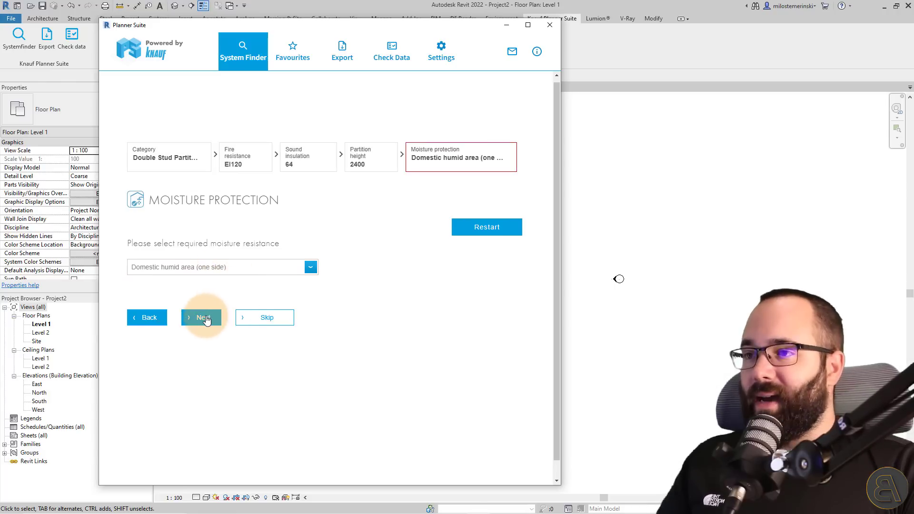
click(201, 317)
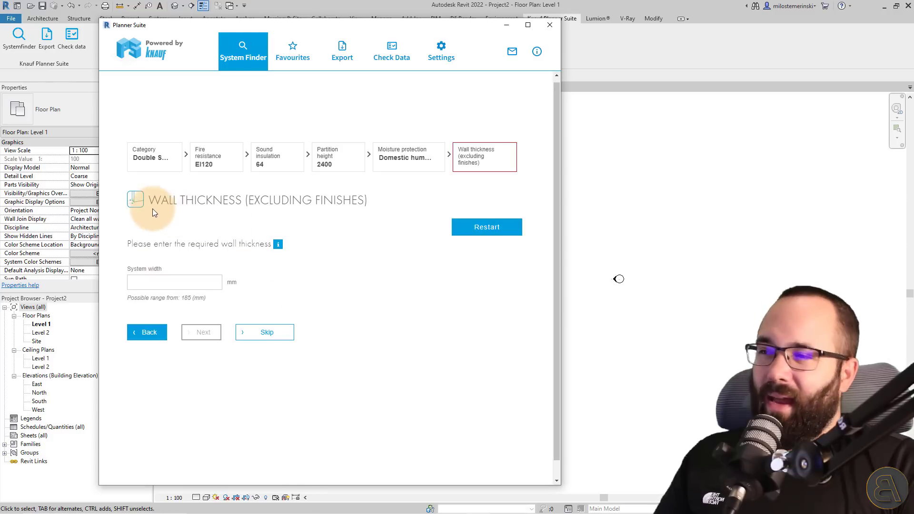
mouse_move(140, 315)
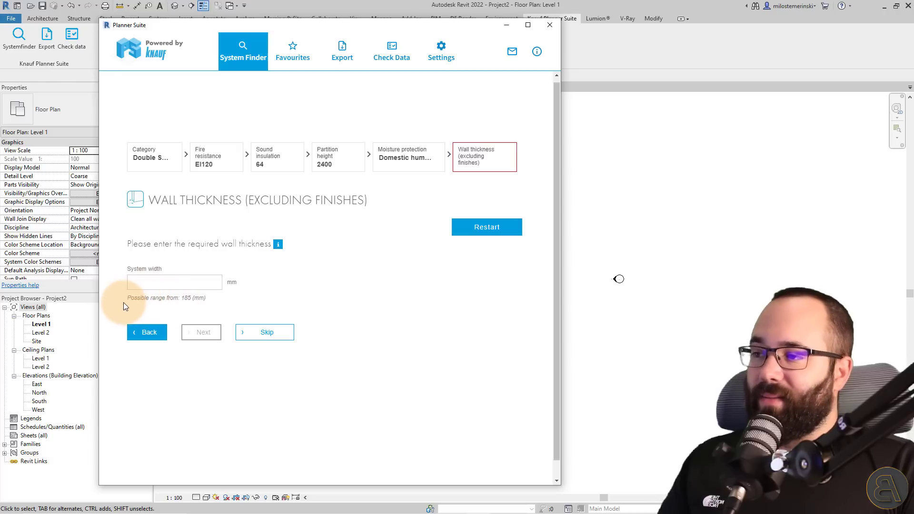
mouse_move(199, 306)
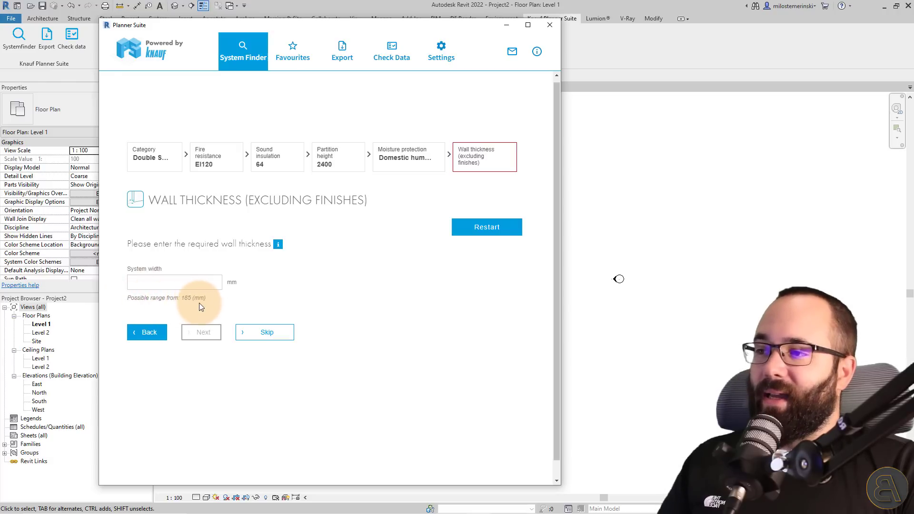
click(173, 282)
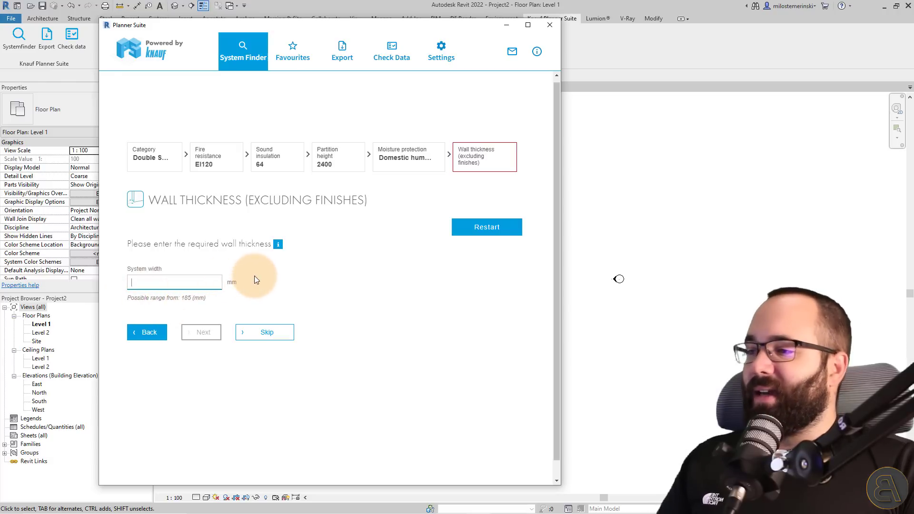
text(185)
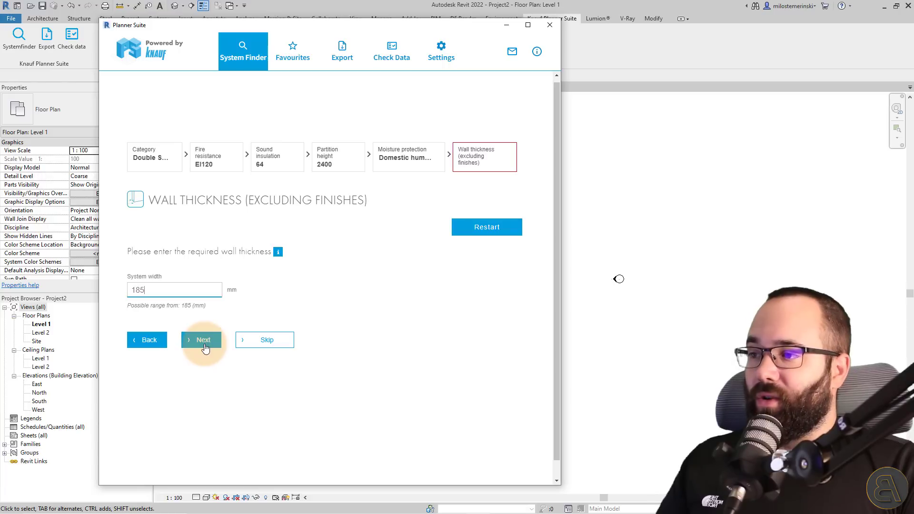
click(201, 340)
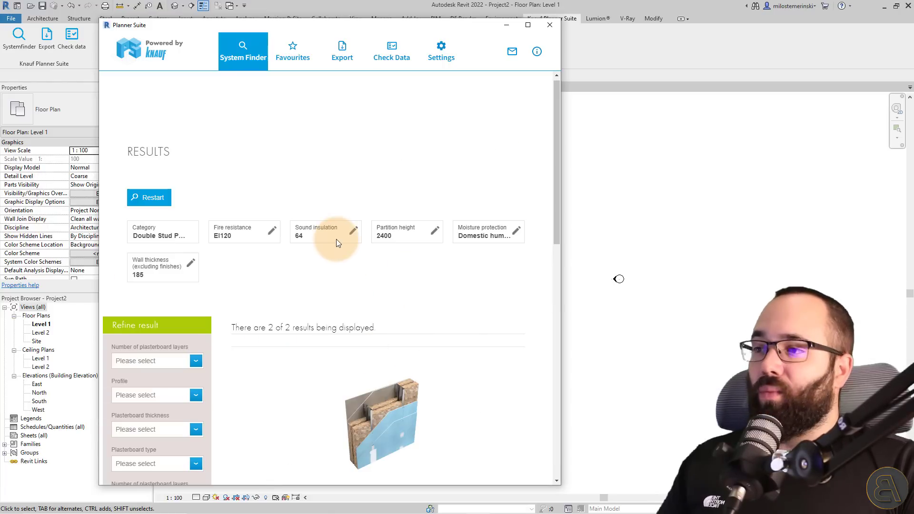
mouse_move(367, 286)
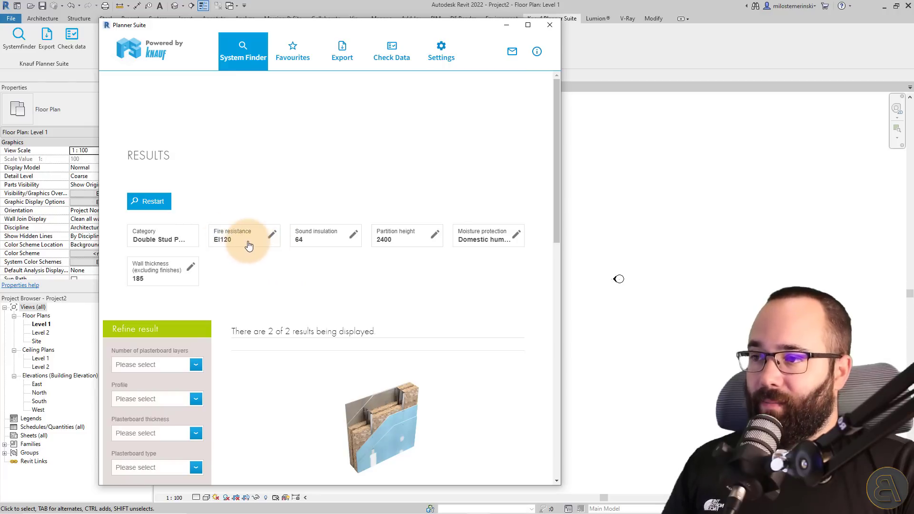
mouse_move(165, 282)
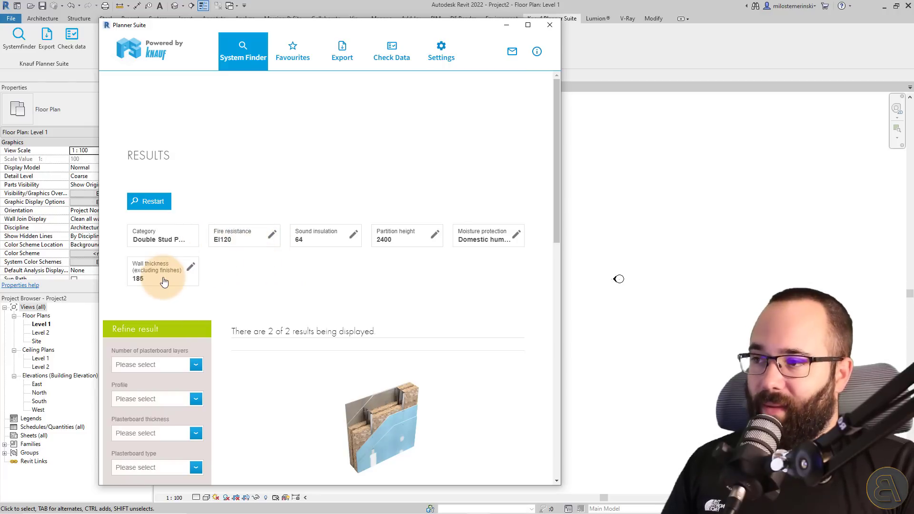
- Review the EI120, 64 dB and 185 mm filter cards and reach the W115.uk result card
click(193, 266)
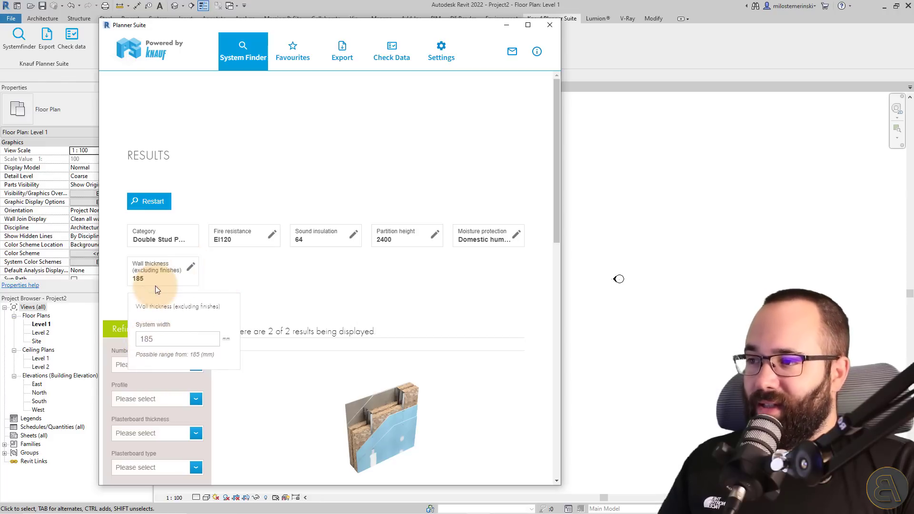
click(177, 339)
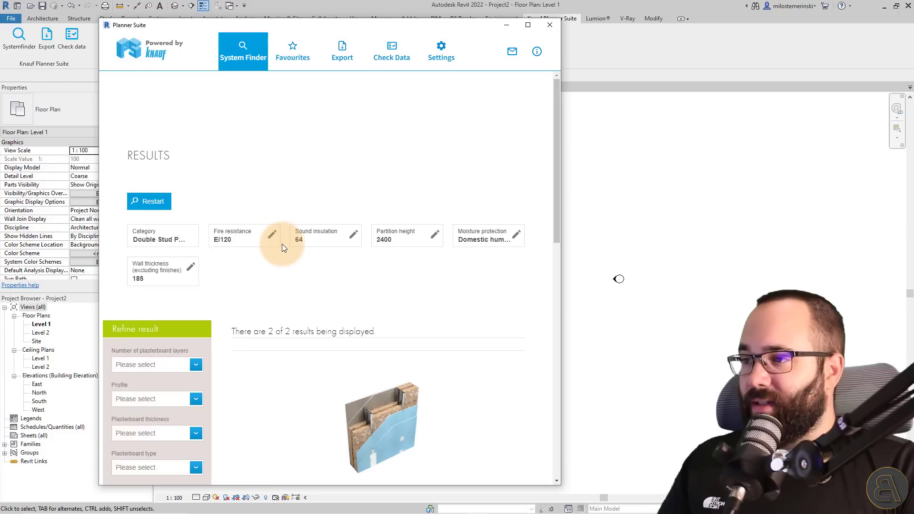
click(265, 235)
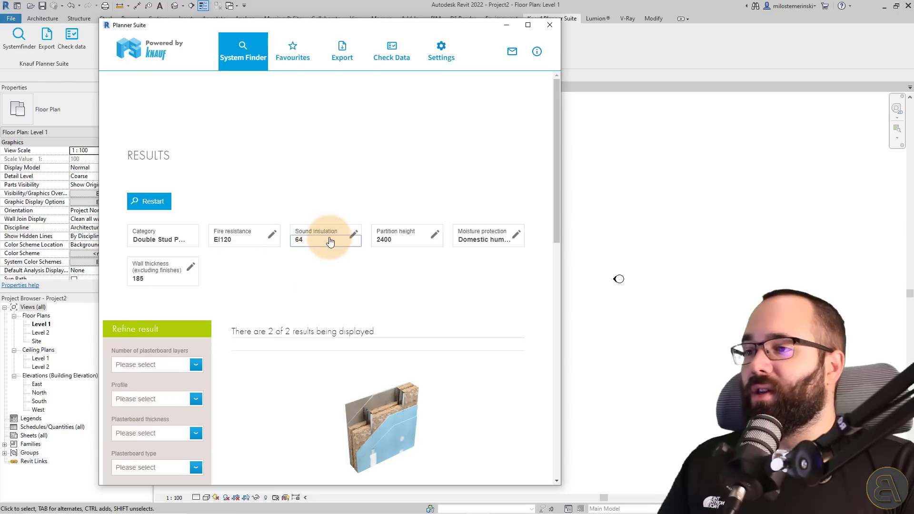
click(326, 240)
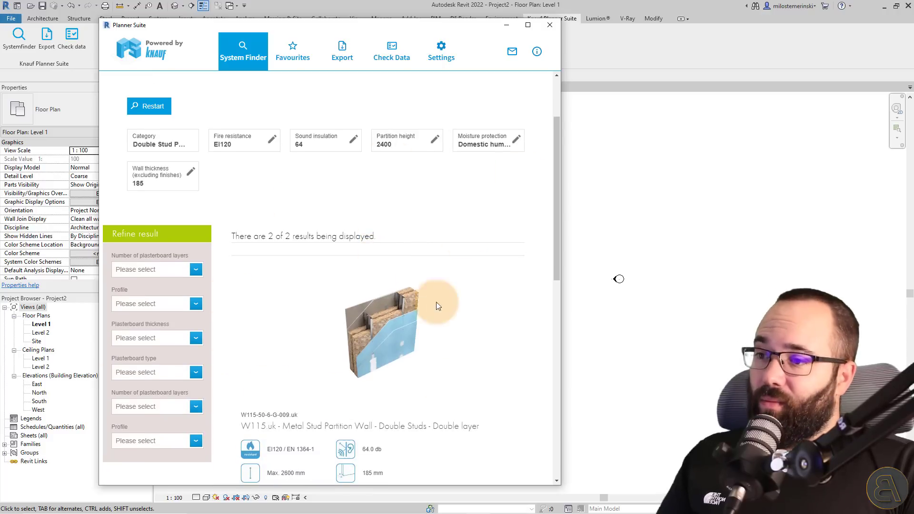
- Read the W115.uk specification icons and close the Planner Suite window back to the Level 1 plan
scroll(down, 3)
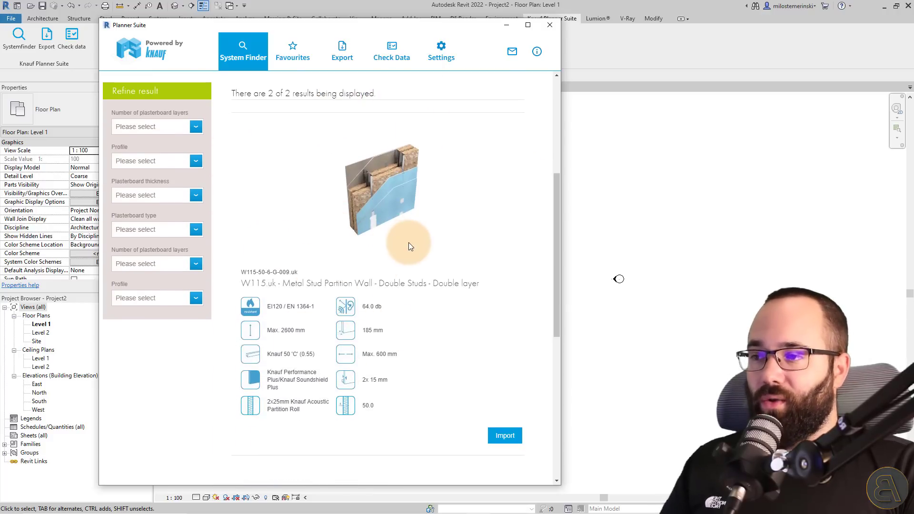
mouse_move(467, 173)
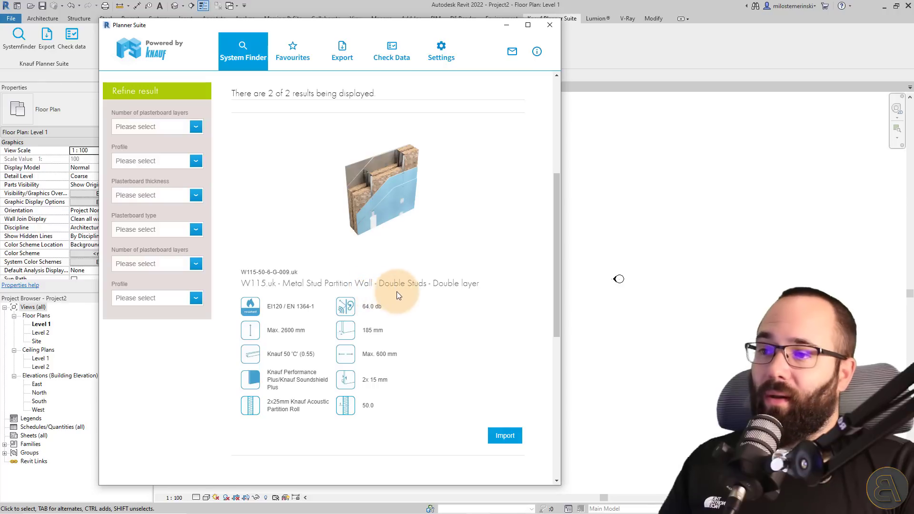
mouse_move(423, 262)
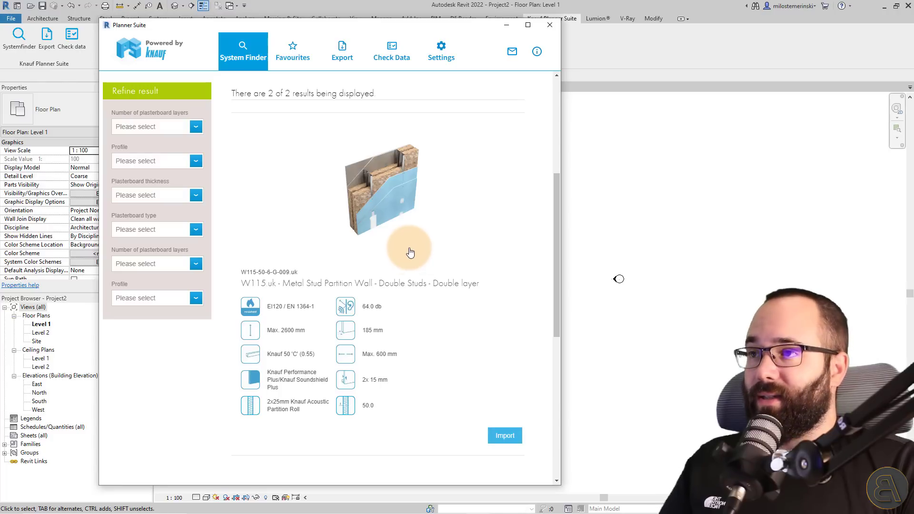
click(504, 435)
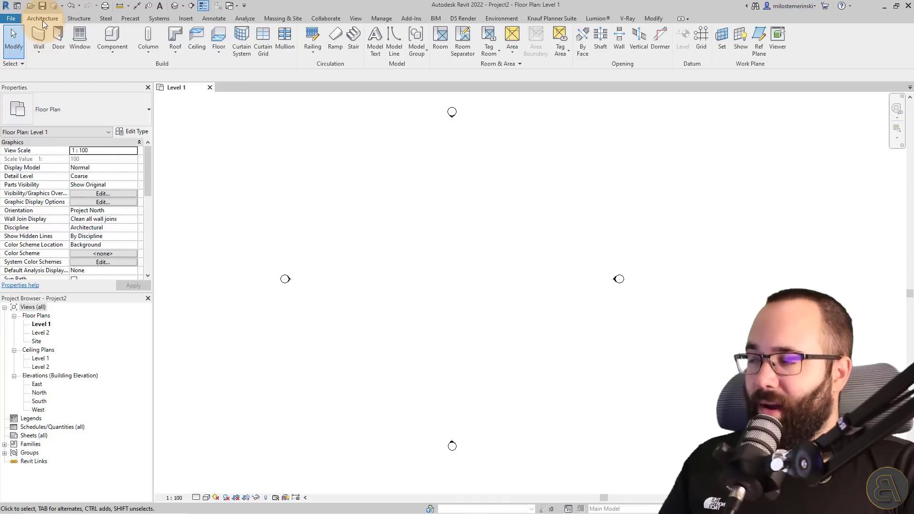
mouse_move(38, 35)
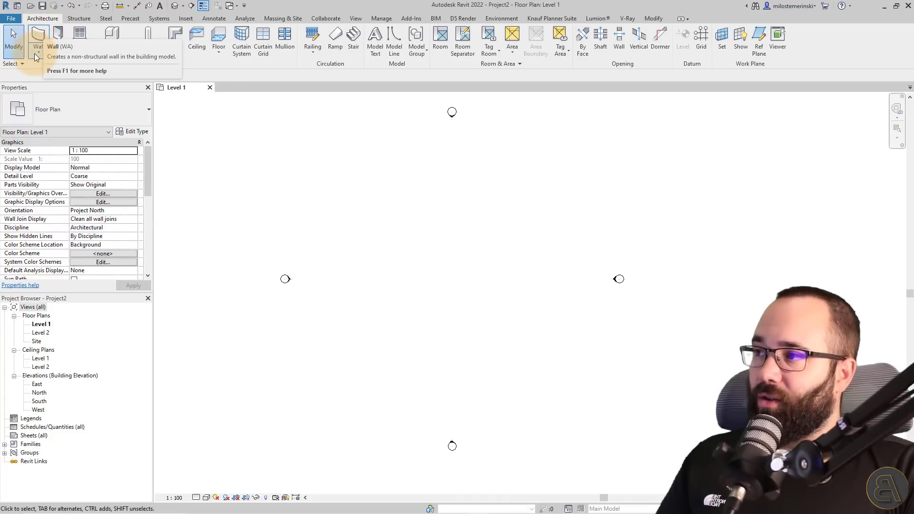
- Start the Wall tool with the W115-50-6-G-009.uk type and place the first wall point on Level 1
click(37, 42)
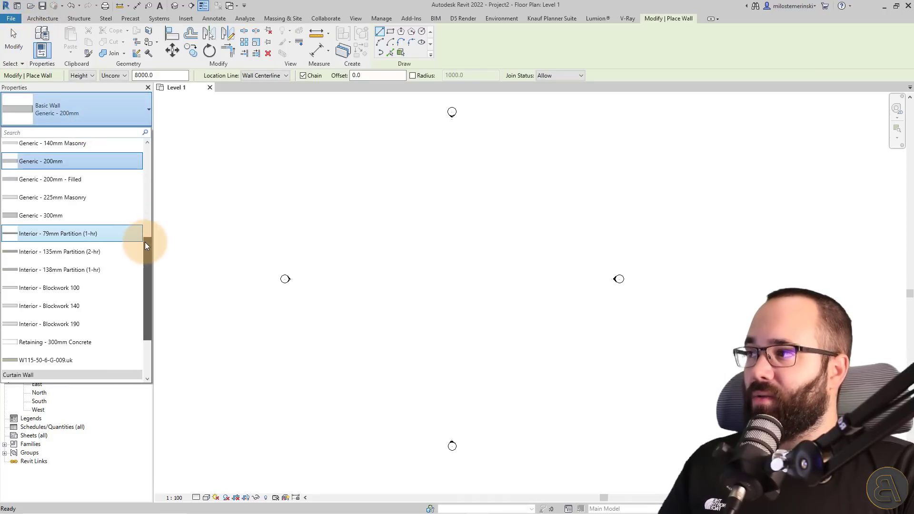
scroll(down, 3)
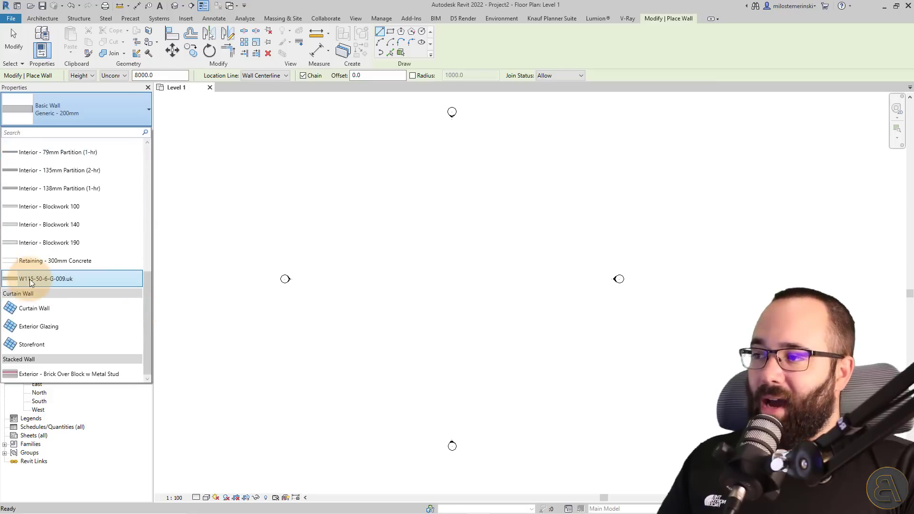
mouse_move(46, 279)
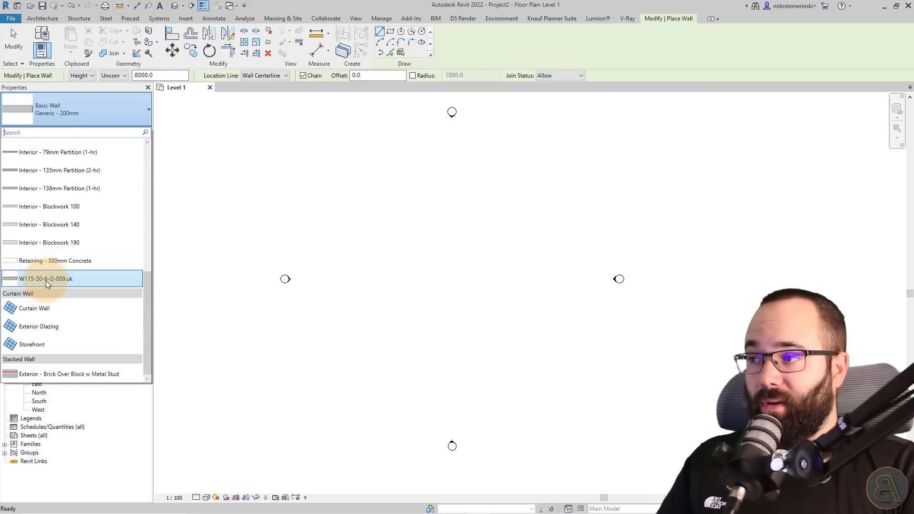
click(45, 279)
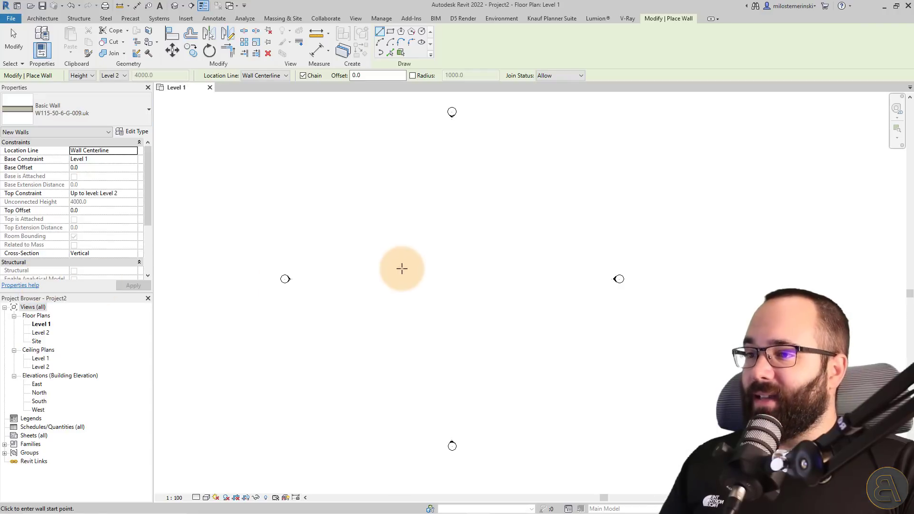
click(402, 268)
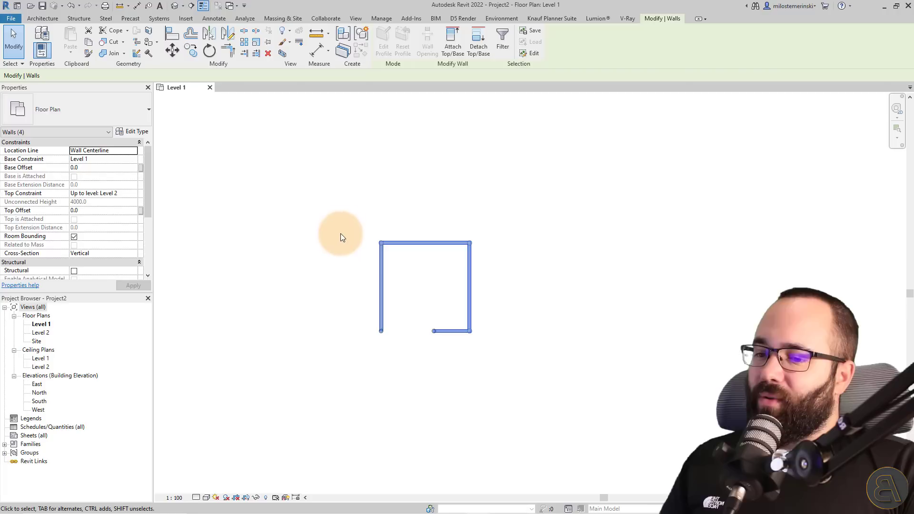
- Set Top Constraint to Unconnected with a 2400 mm unconnected height and show the walls in 3D
click(133, 193)
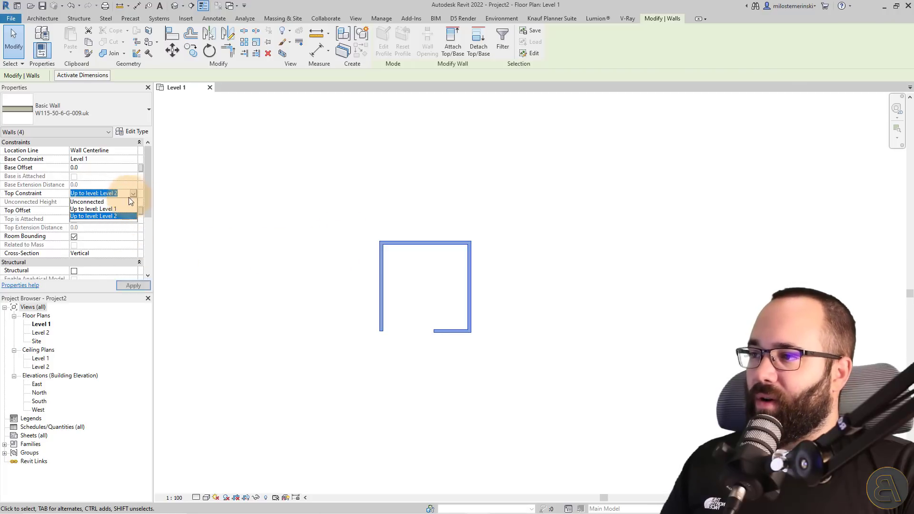
click(93, 209)
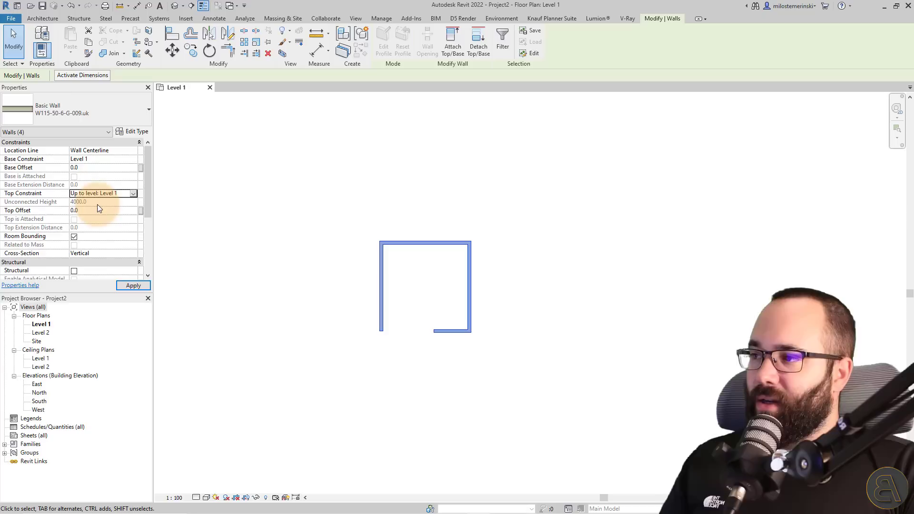
click(102, 194)
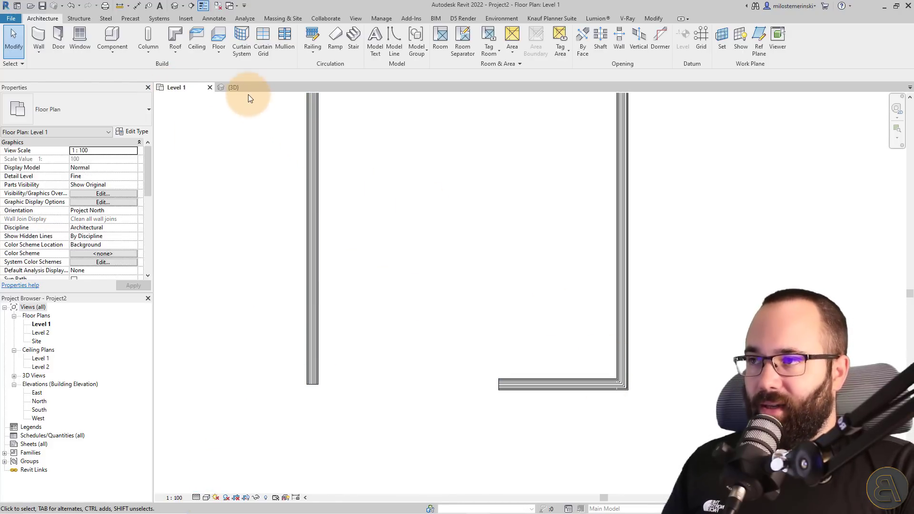
click(233, 86)
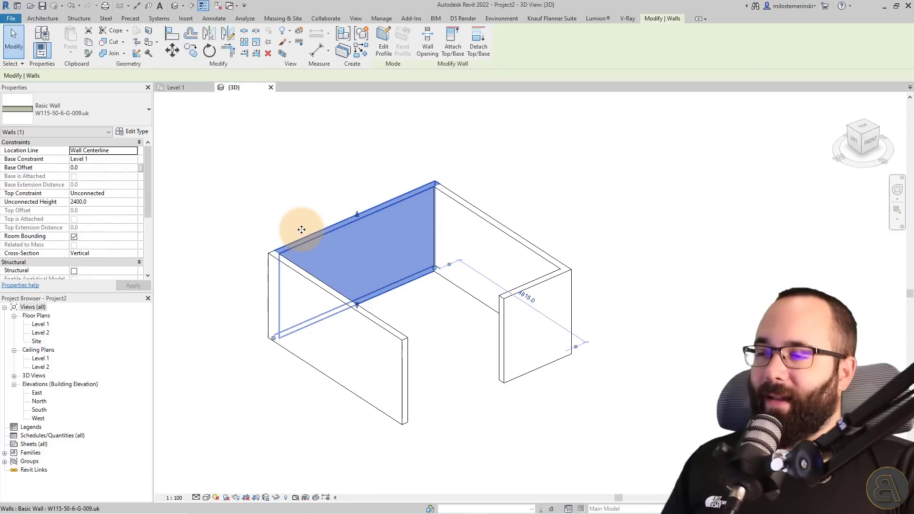
mouse_move(135, 132)
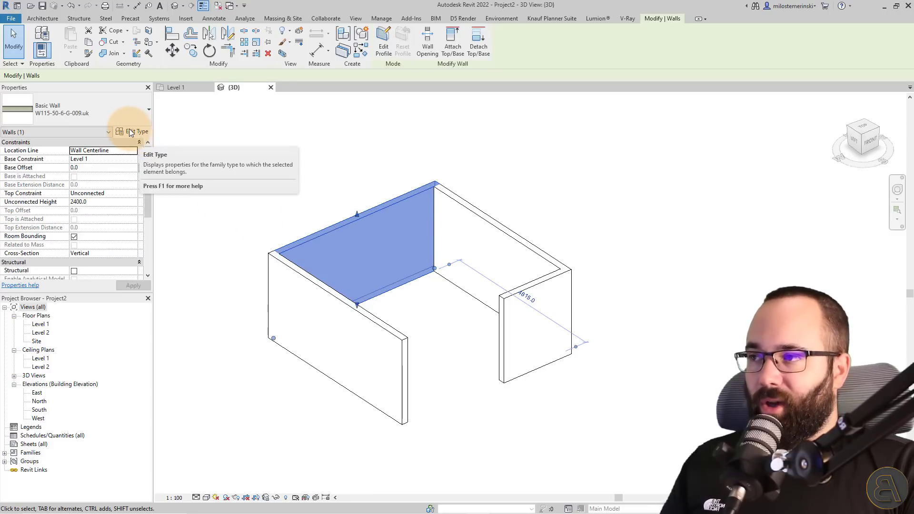
- Review the W115-50-6-G-009.uk type's Knauf data, including EI120 fire resistance and 64 dB sound insulation
click(136, 131)
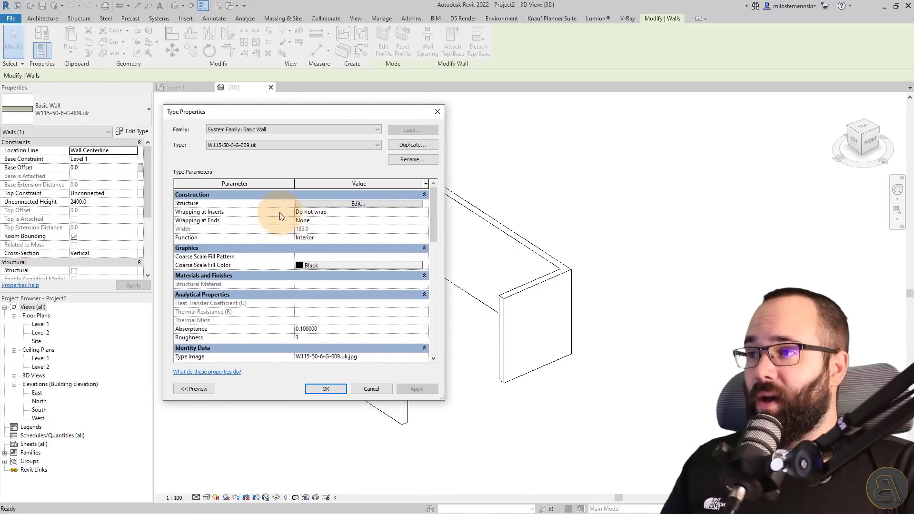
click(357, 204)
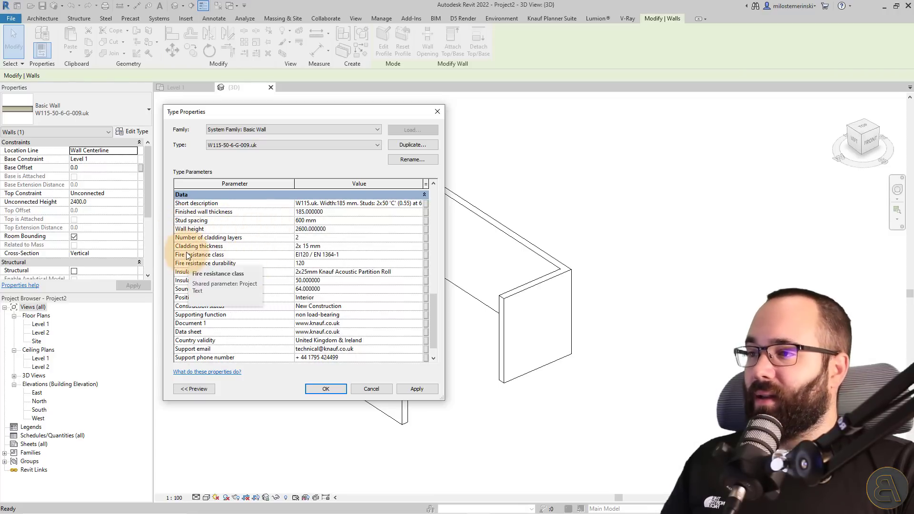
mouse_move(261, 318)
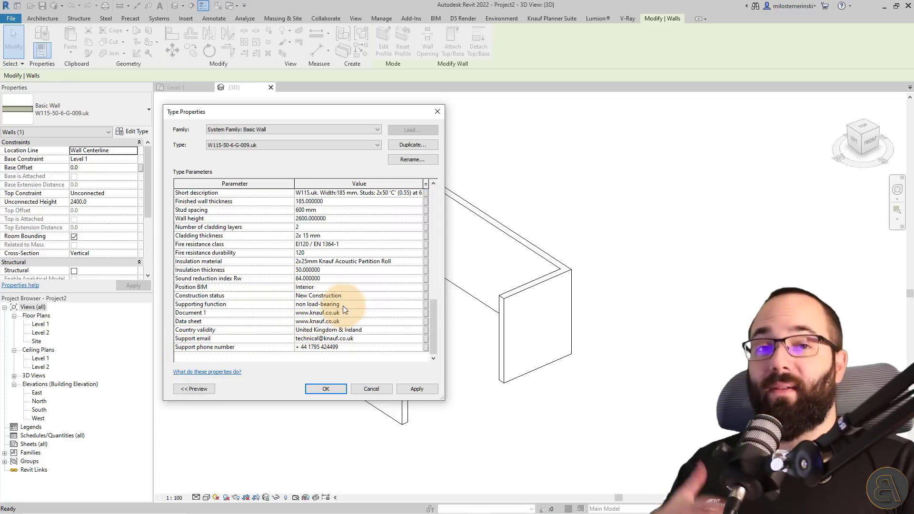
mouse_move(279, 326)
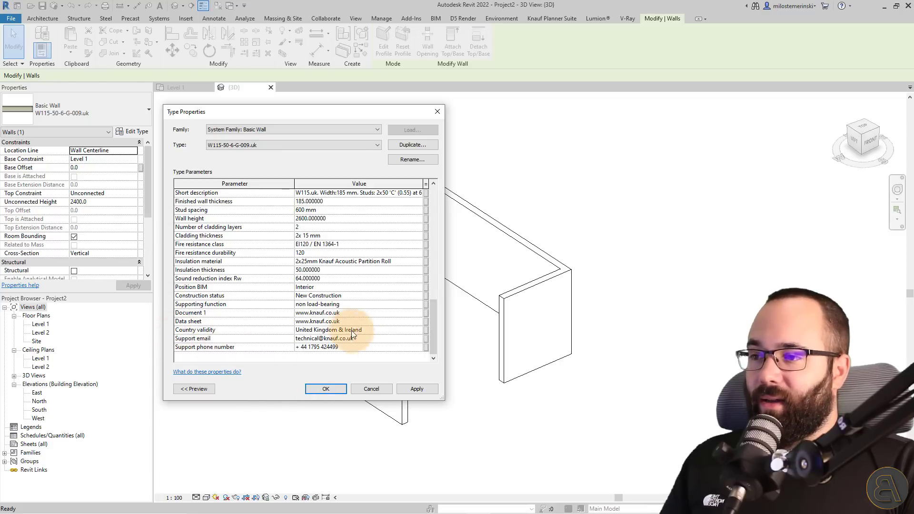
mouse_move(568, 310)
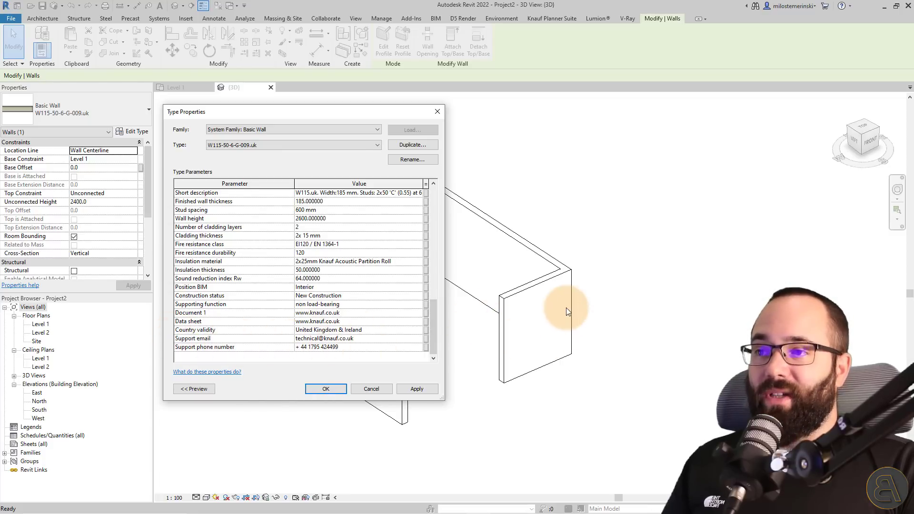
mouse_move(477, 266)
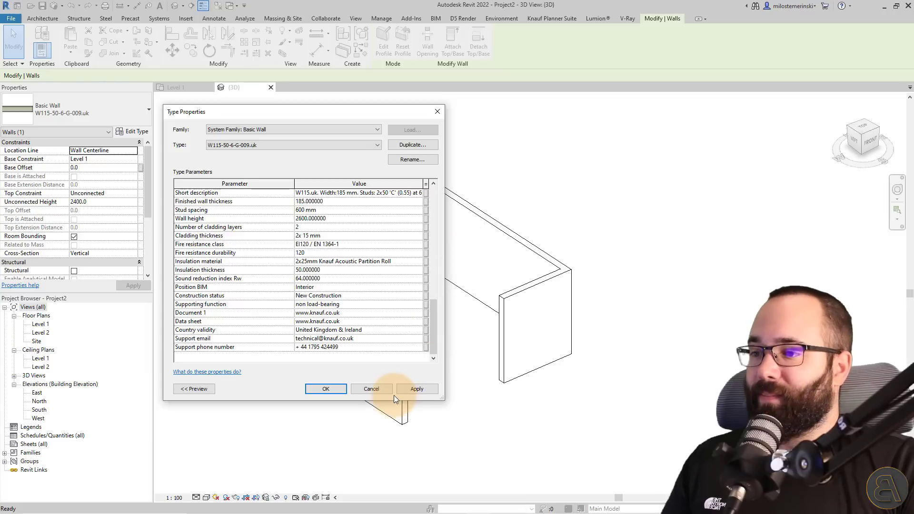
- Close Type Properties and show the Export quantities overview listing the wall at 40.8 m² total
click(326, 389)
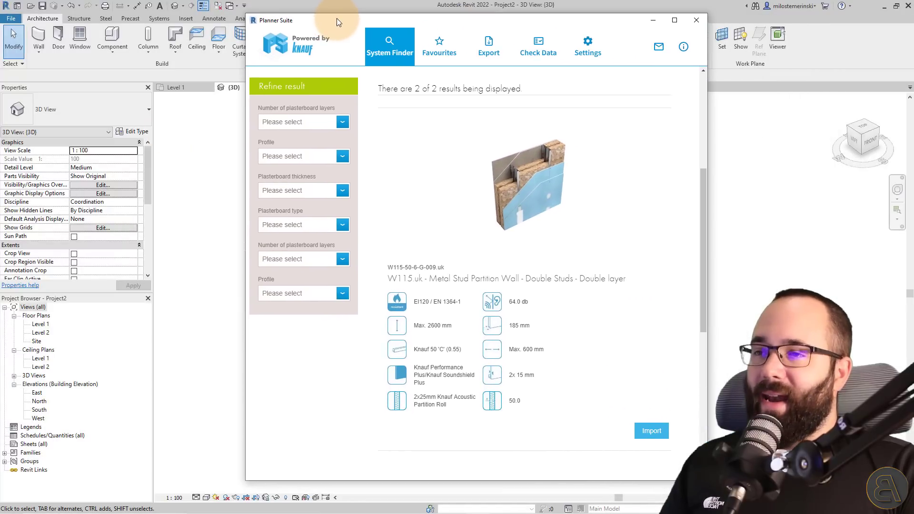
click(489, 46)
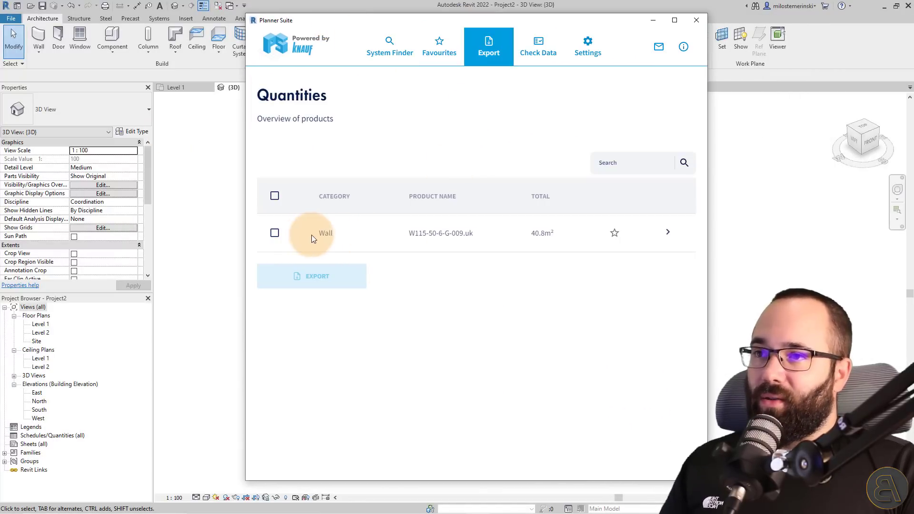
mouse_move(541, 232)
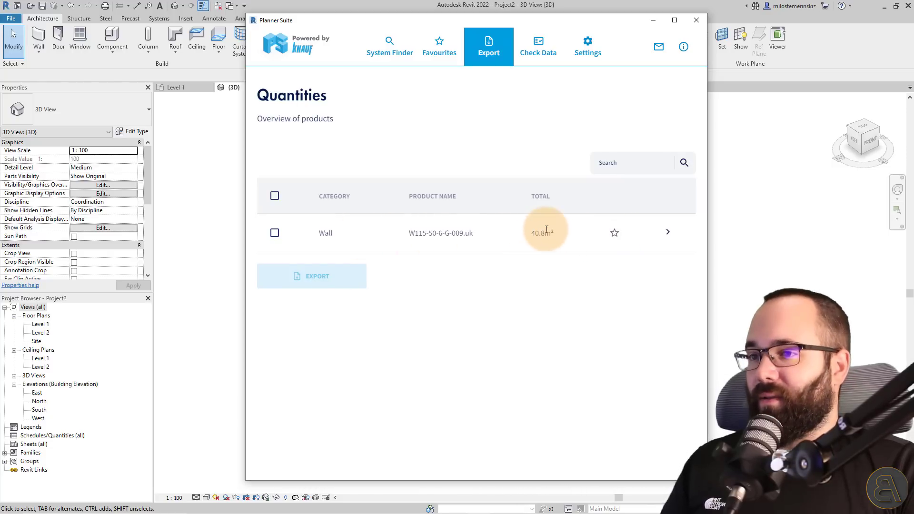
mouse_move(530, 232)
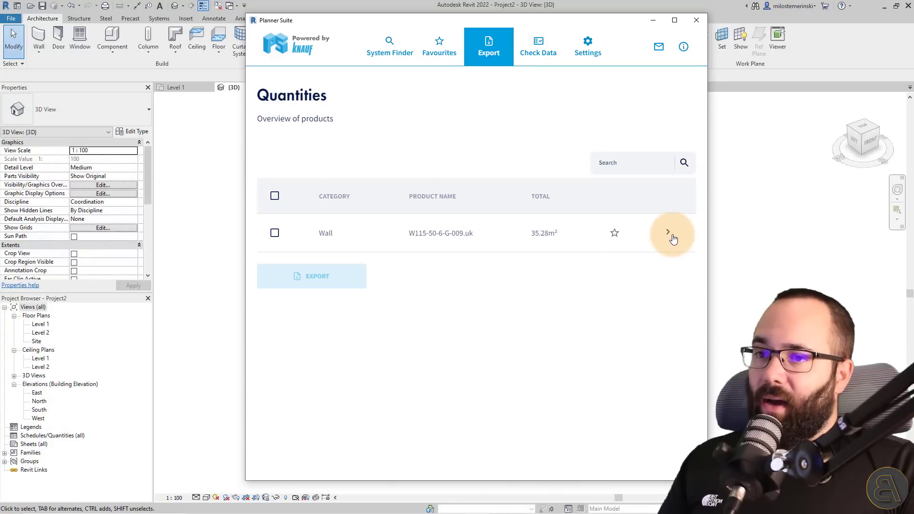
- Star the W115-50-6-G-009.uk wall as a favourite and select it in the Favourites list
click(668, 232)
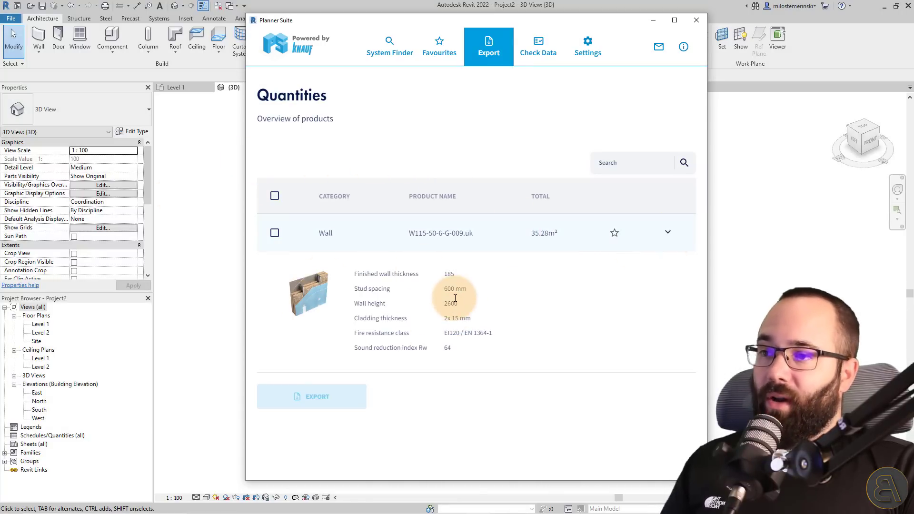
mouse_move(629, 255)
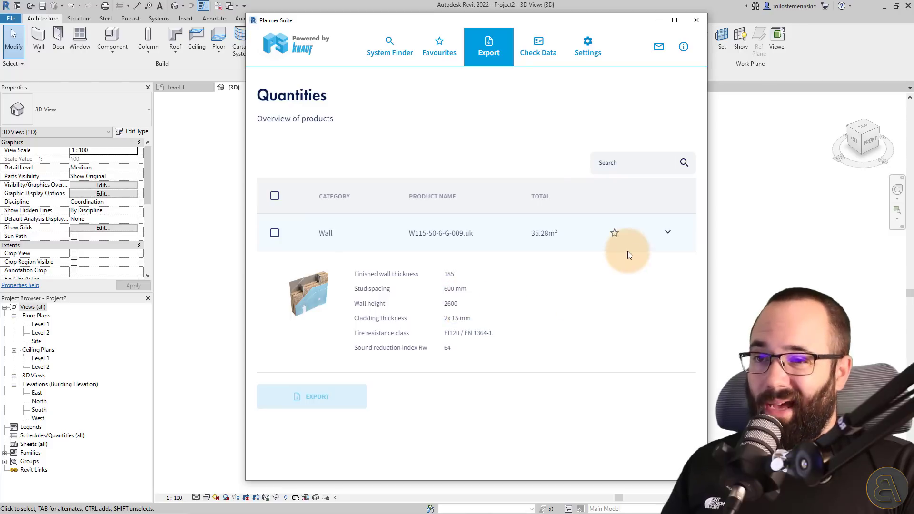
click(615, 232)
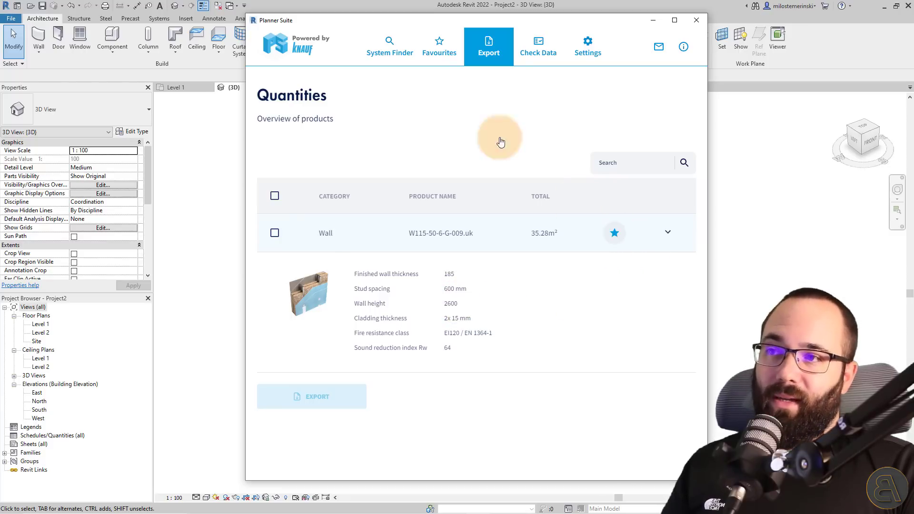
click(439, 44)
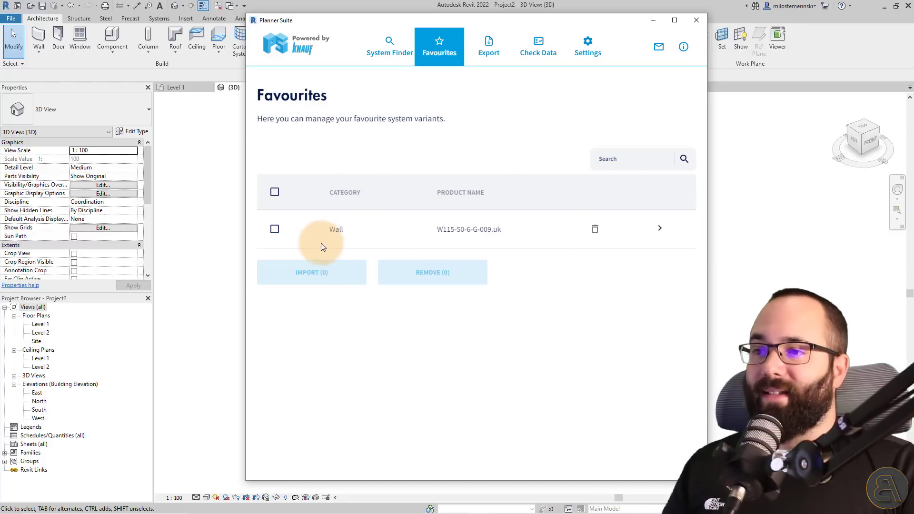
mouse_move(311, 248)
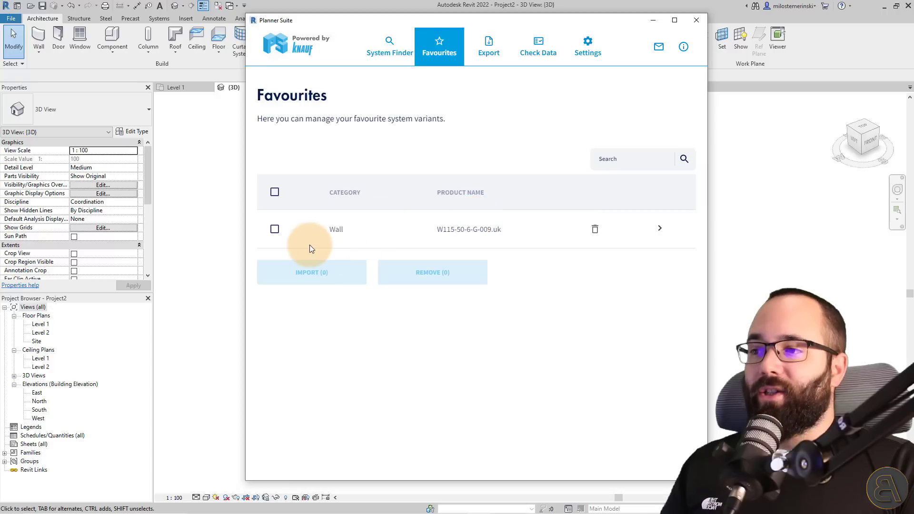
mouse_move(313, 189)
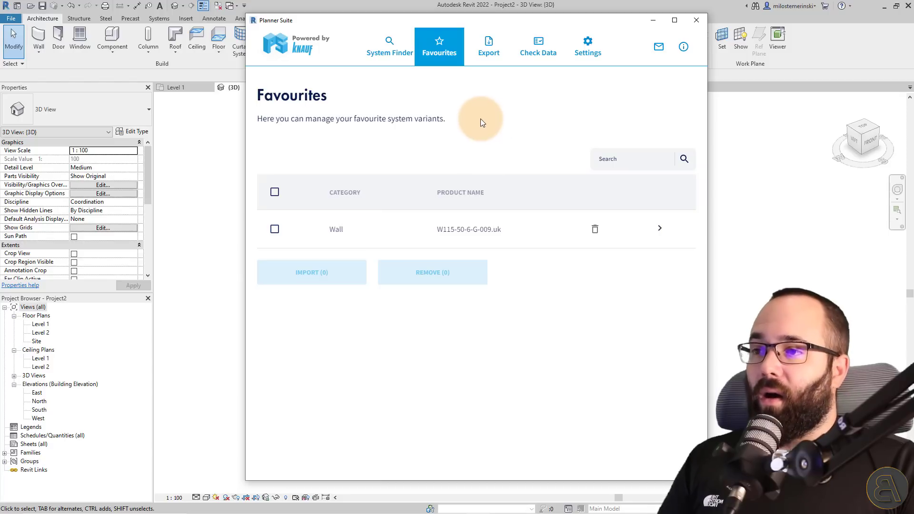
mouse_move(414, 120)
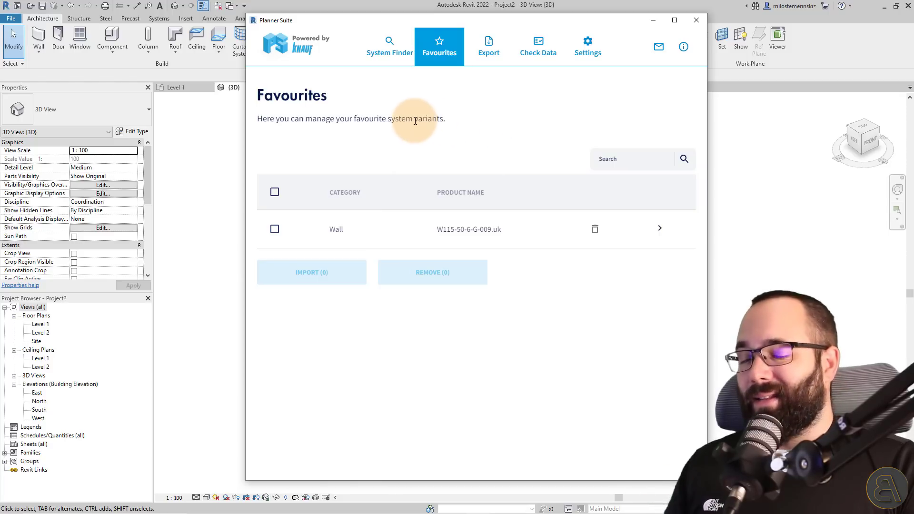
mouse_move(411, 115)
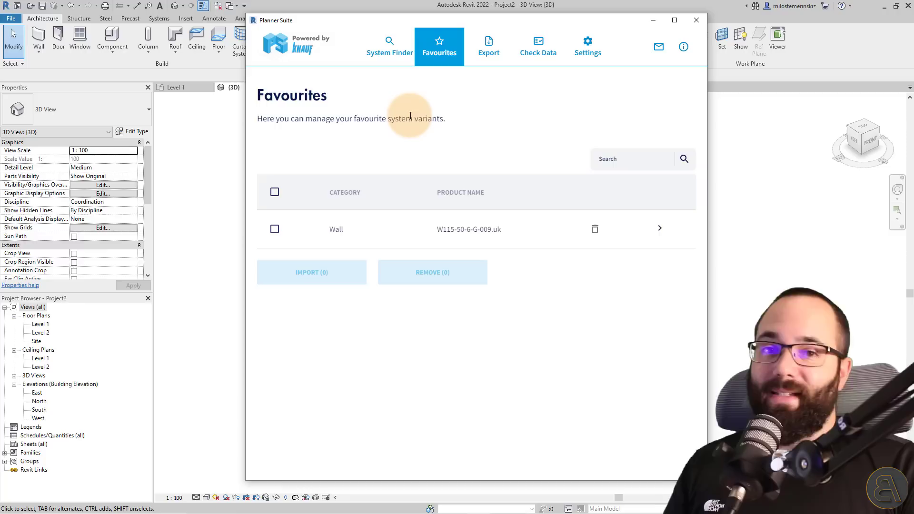
mouse_move(411, 167)
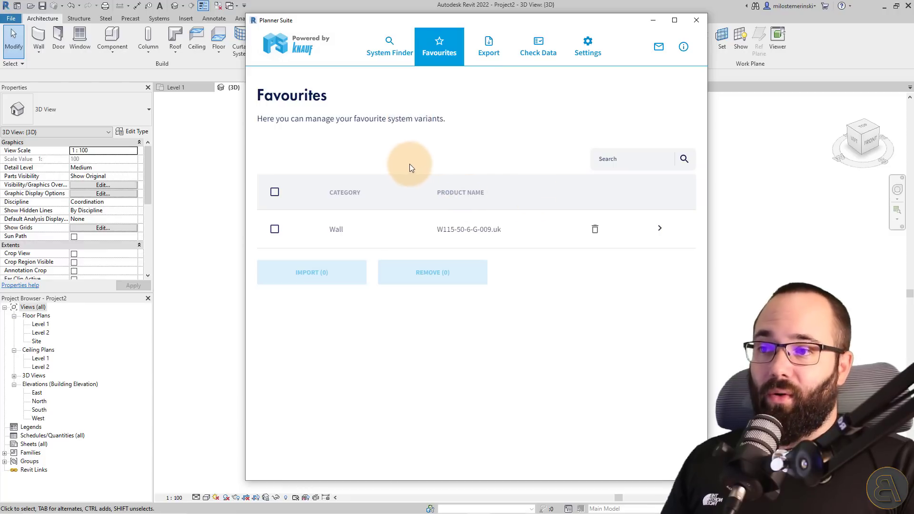
mouse_move(377, 226)
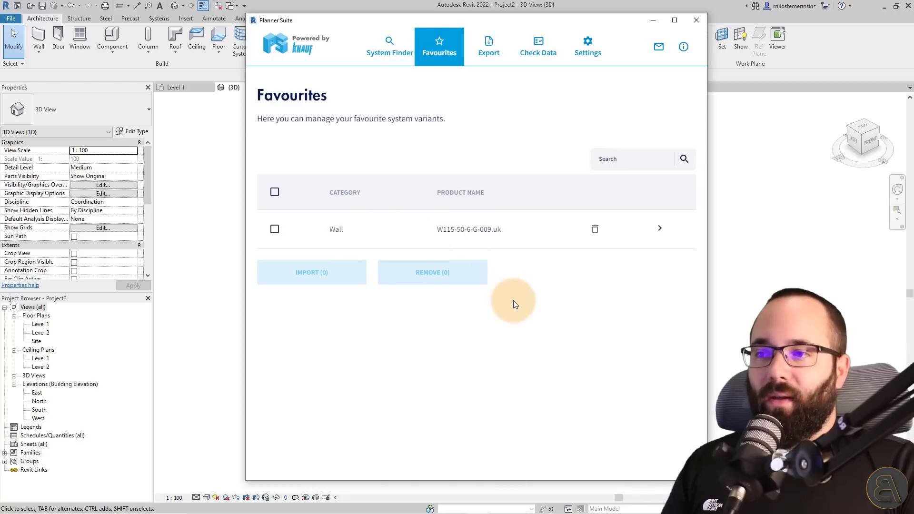
click(274, 192)
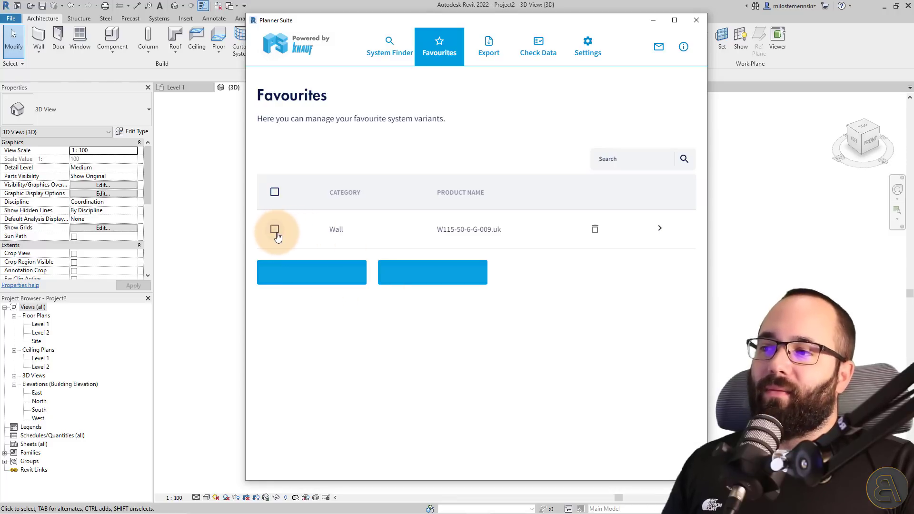
- Run Check Data from System Finder to confirm nothing needs syncing, then return to the 35.28 m² quantities list
click(390, 46)
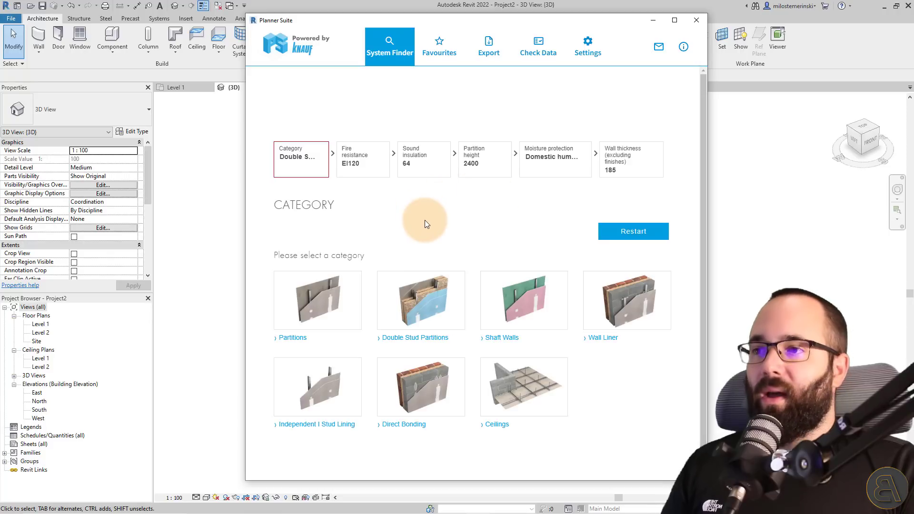
mouse_move(445, 116)
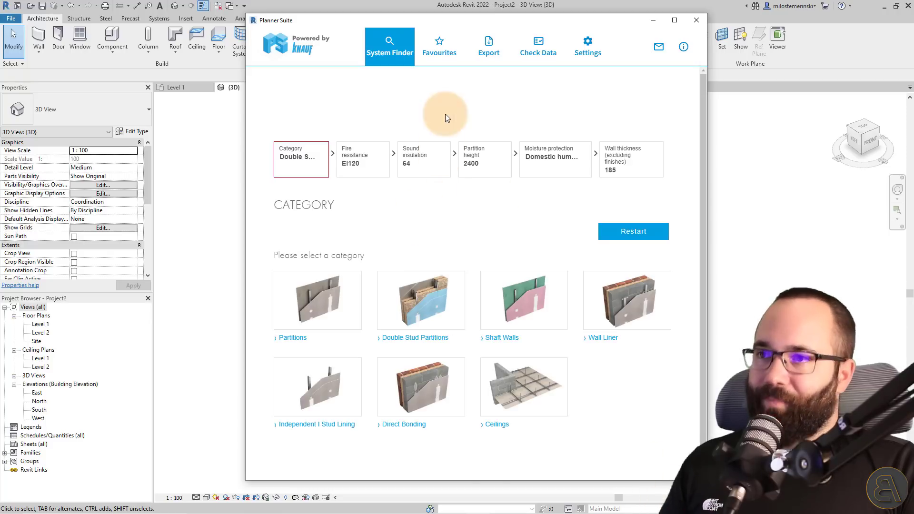
click(537, 46)
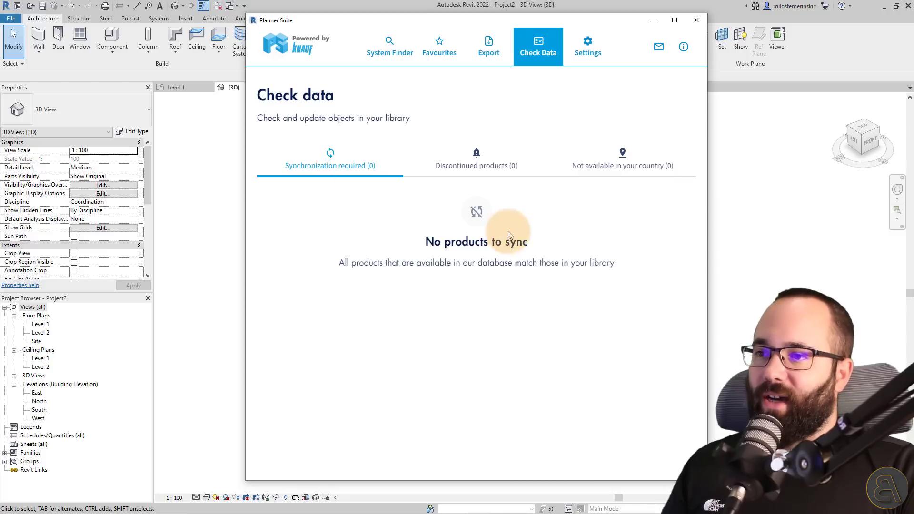
click(488, 46)
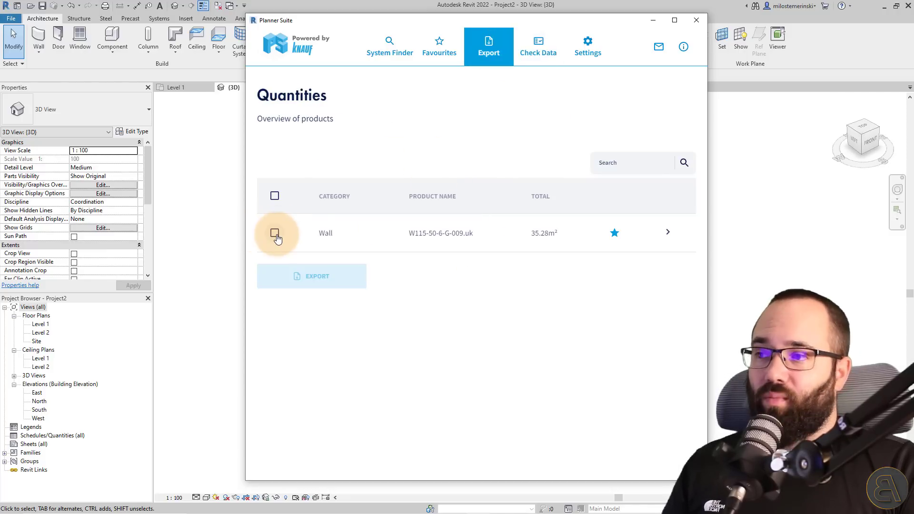
- Tick the Wall row and export its quantities as an Excel workbook to the Downloads folder
click(312, 277)
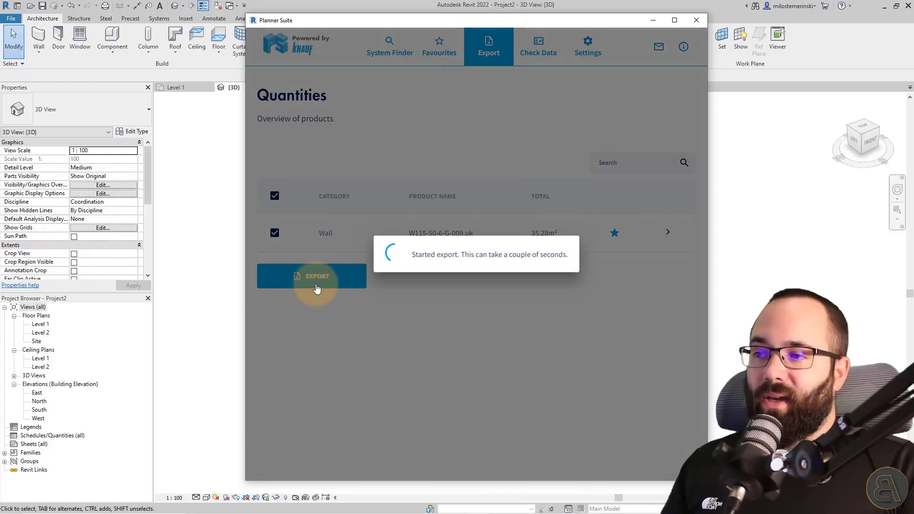
click(312, 276)
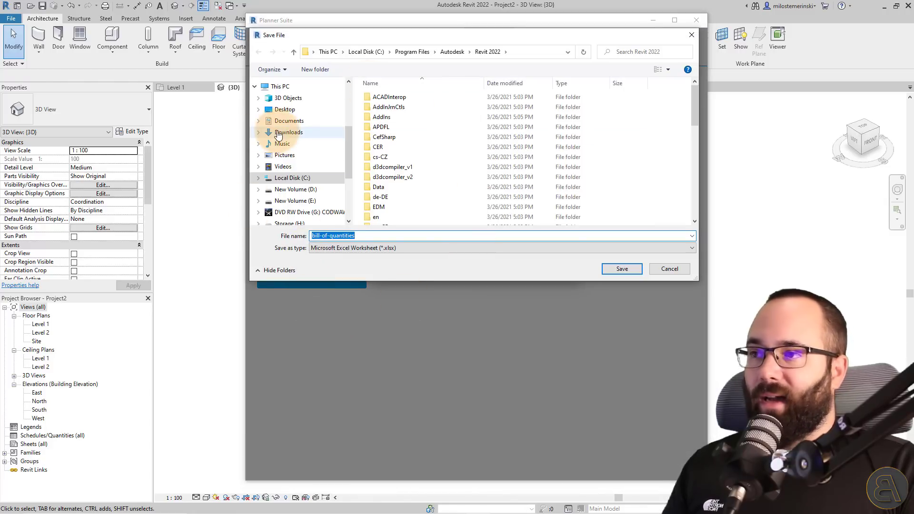
click(284, 109)
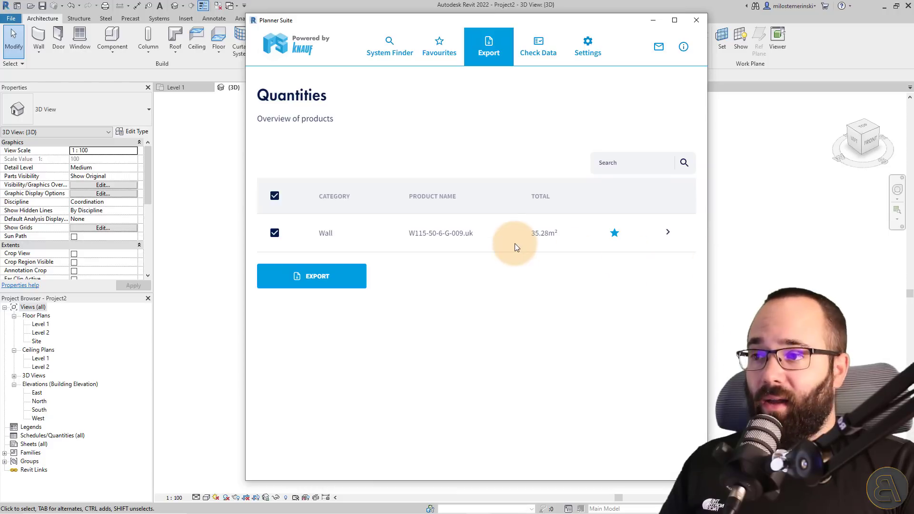
mouse_move(464, 156)
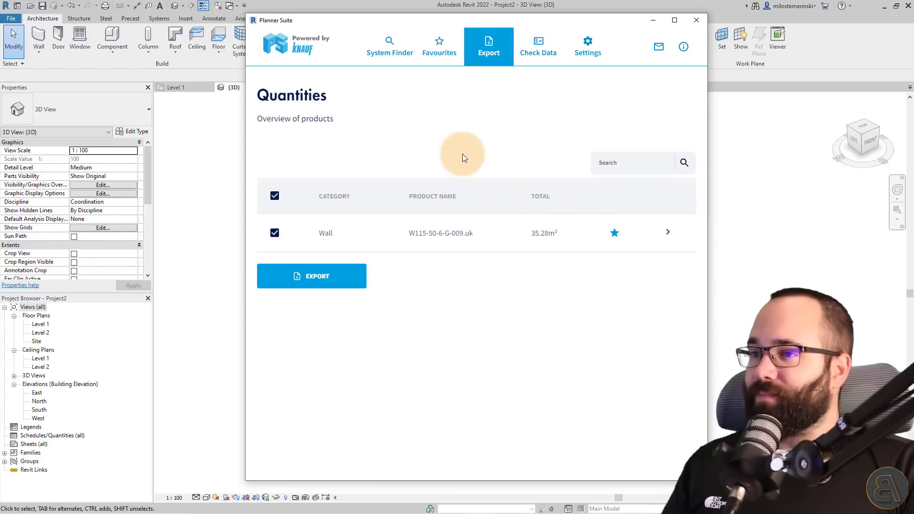
mouse_move(530, 245)
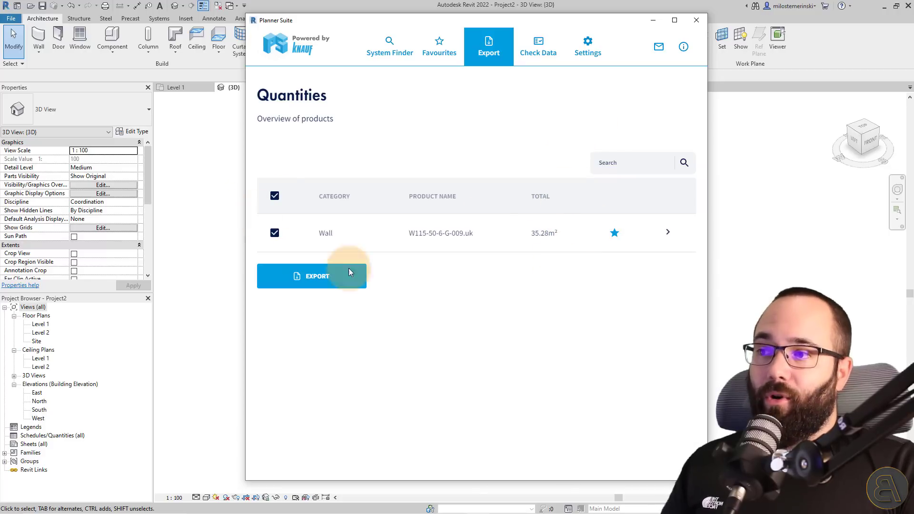
mouse_move(653, 20)
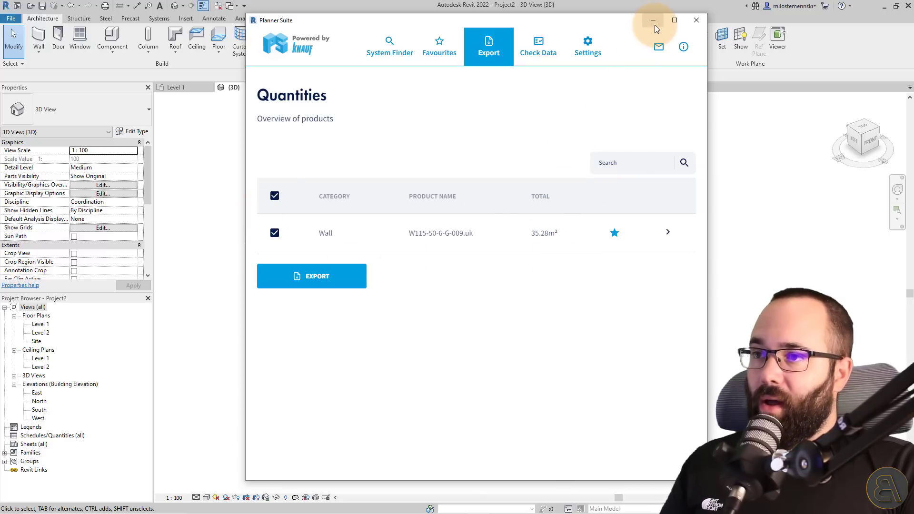